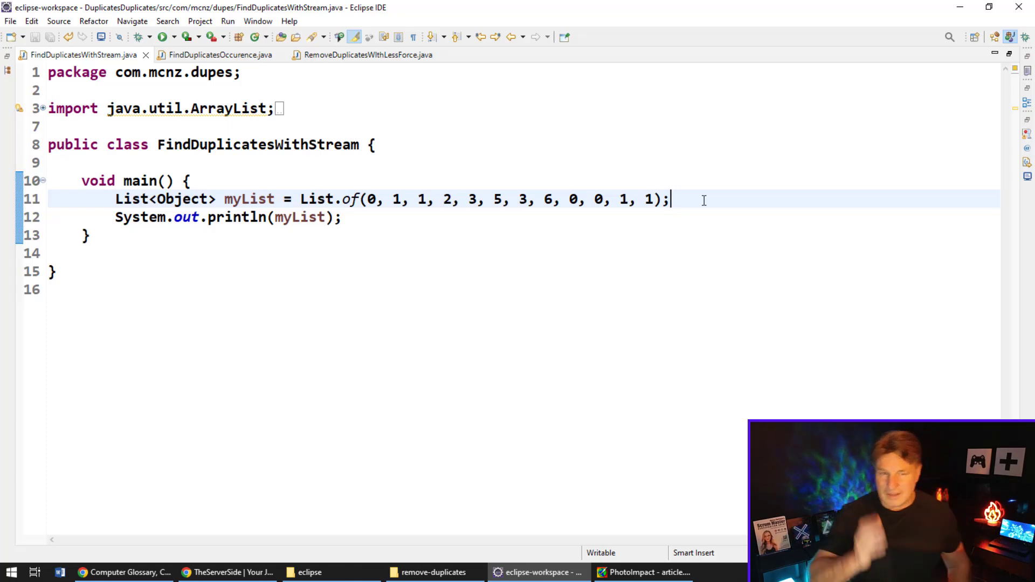
- Write HashSet<Object> uniqueItems = new HashSet<>(); on the line below myList
key("Return")
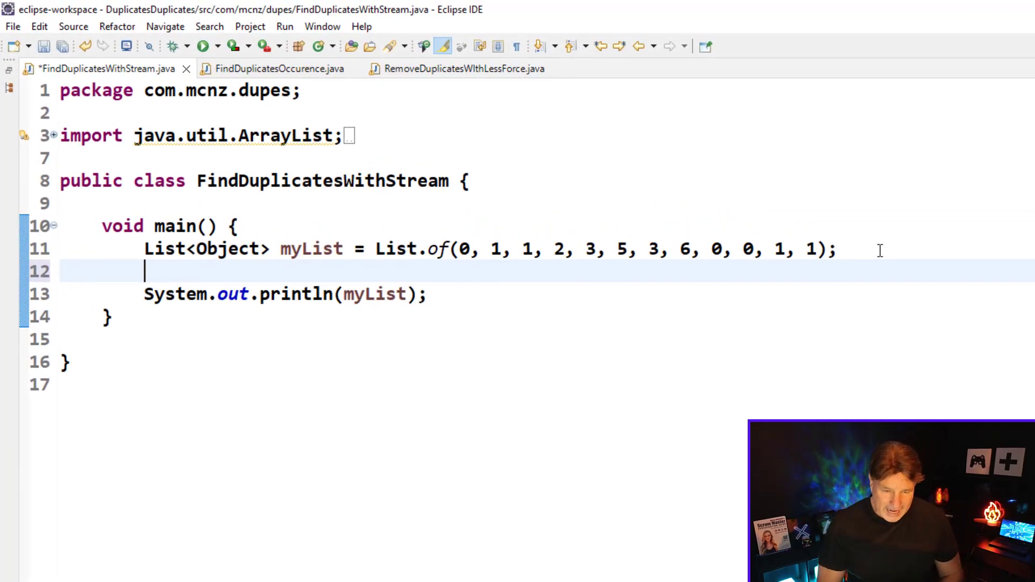
type("HashSet<Object>")
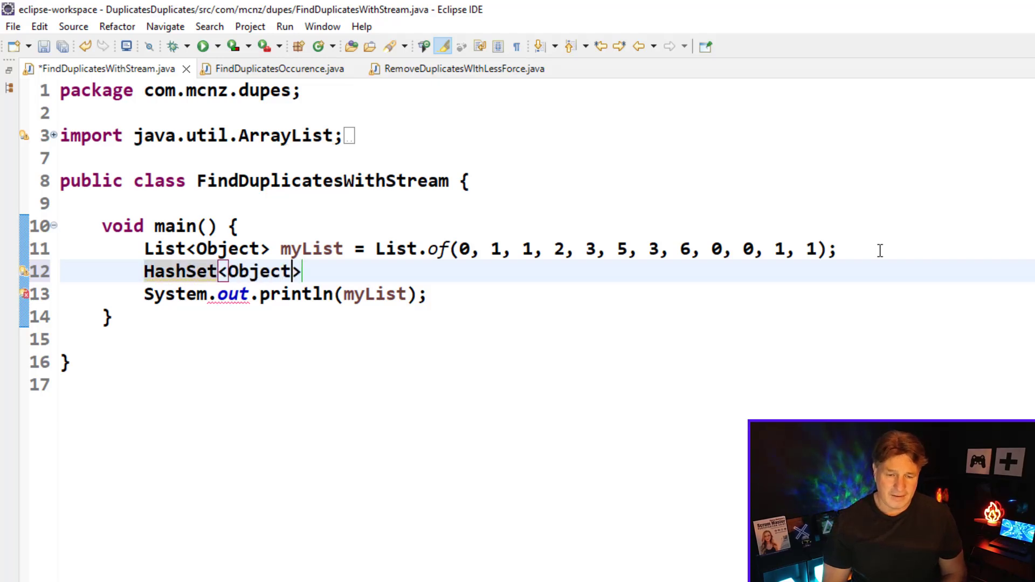
type("uniqueIte")
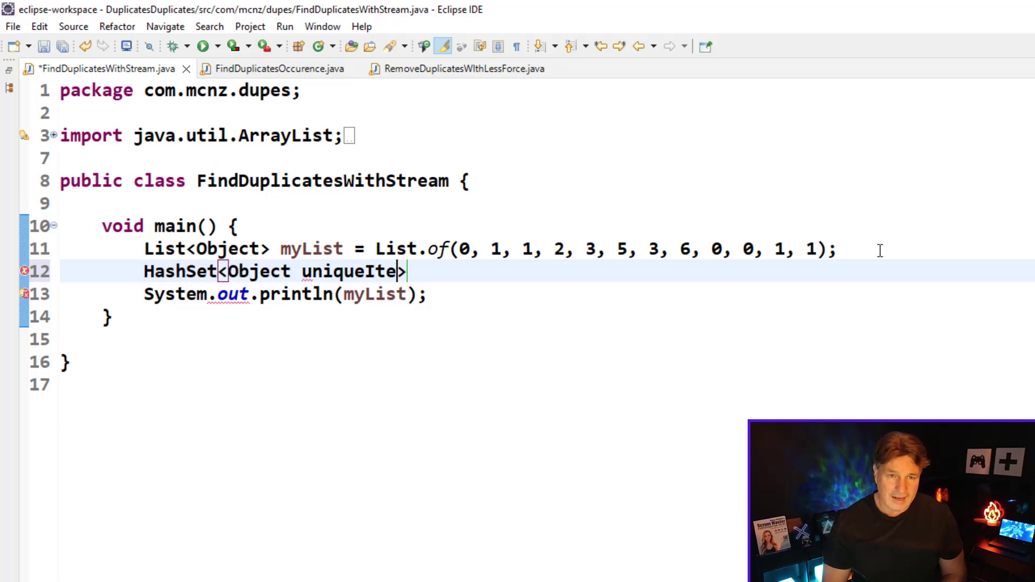
type("ms>")
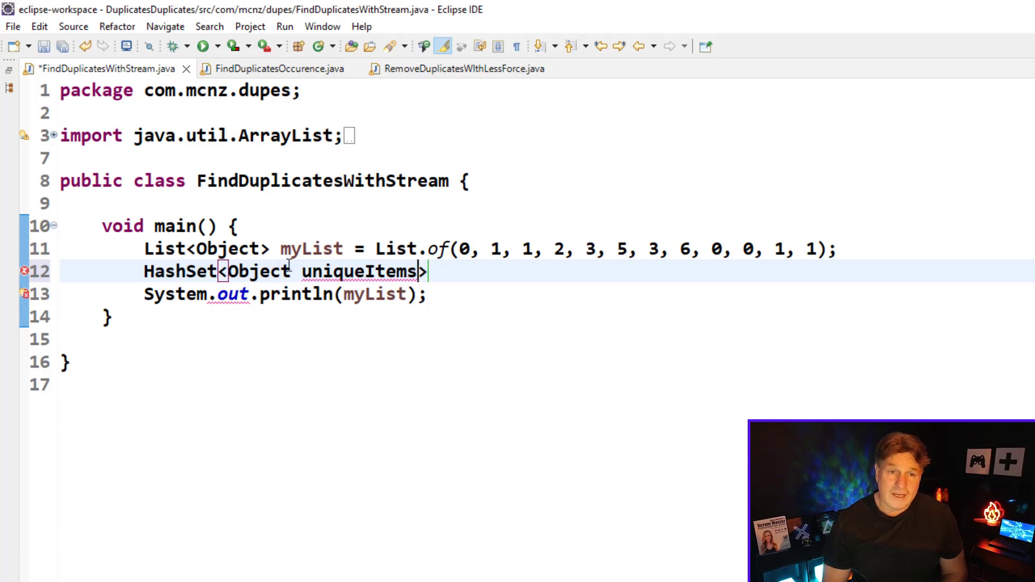
key("Backspace")
type(">")
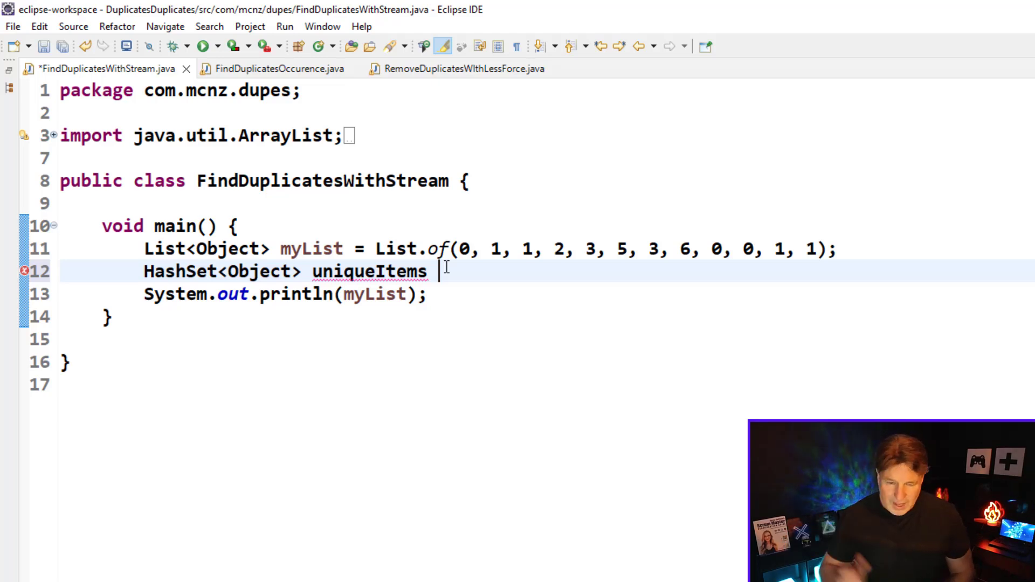
type("=")
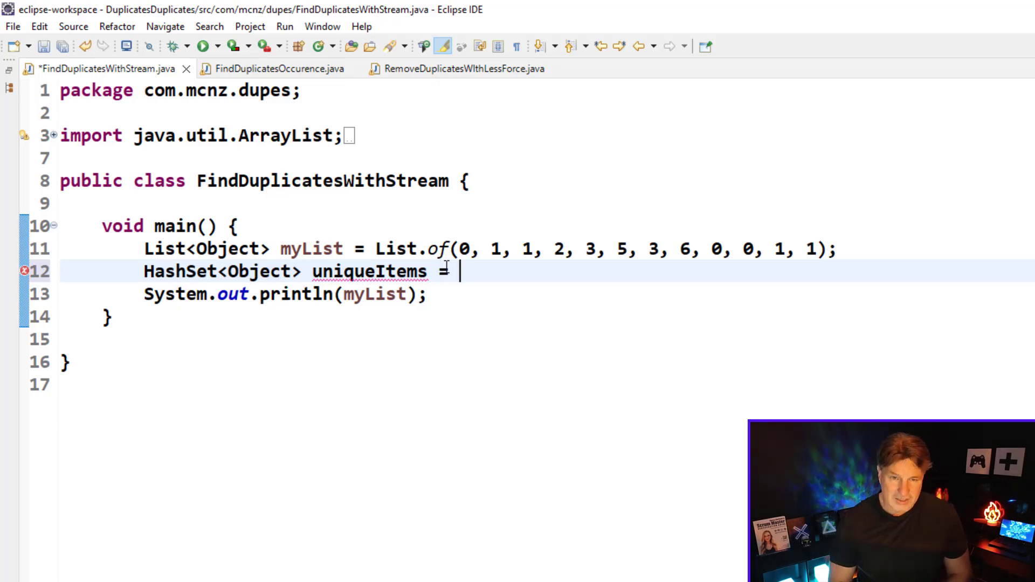
type("new H")
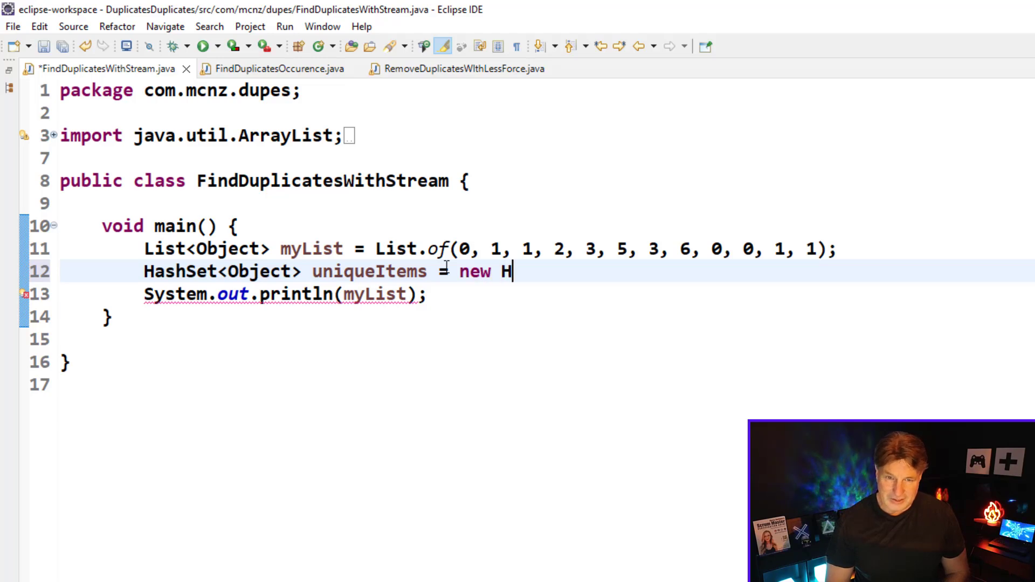
type("ashSet")
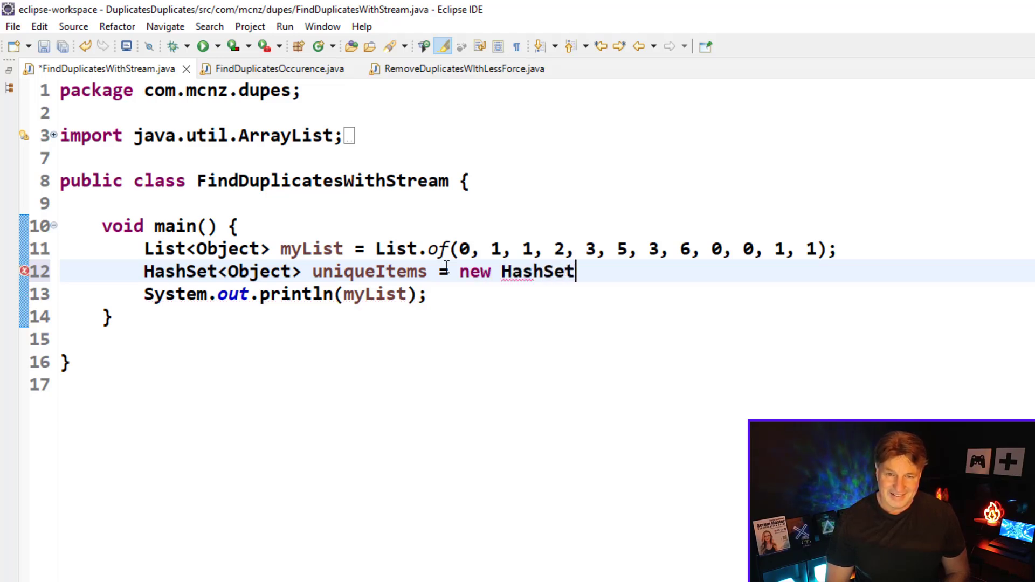
type("<>()")
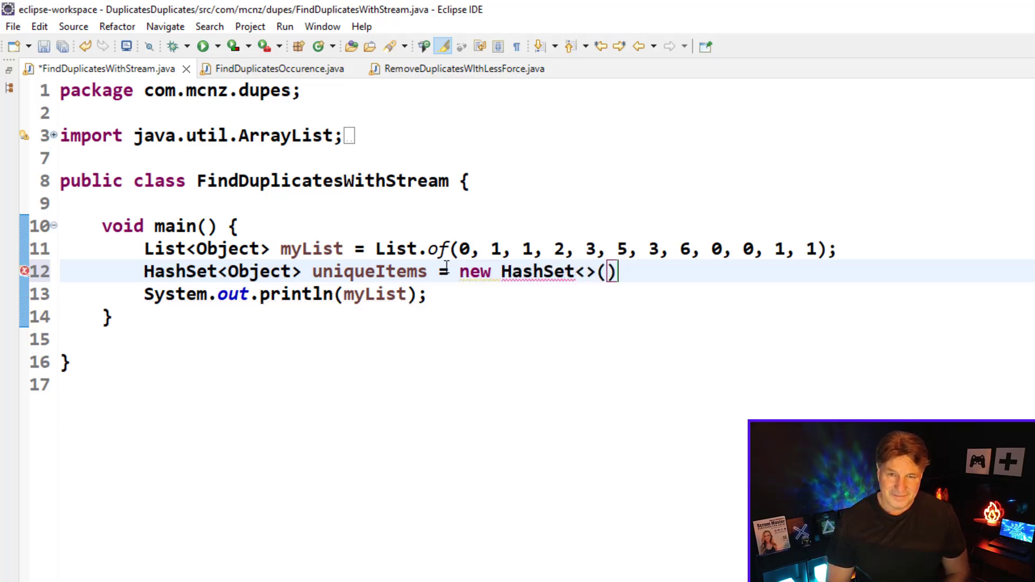
type(";")
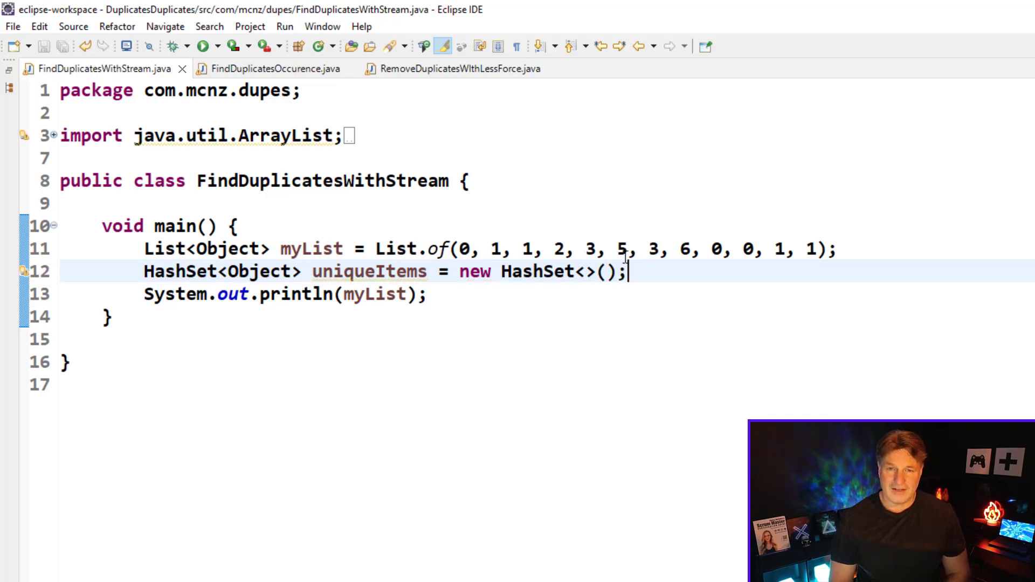
- Insert an empty line after the uniqueItems declaration
key("Return")
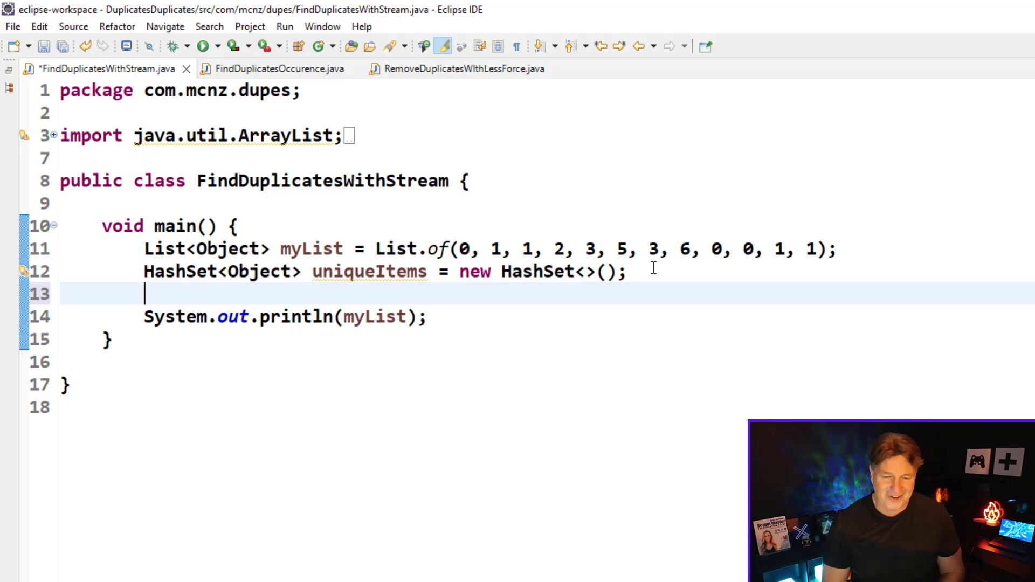
- Start List<Object> duplicates = myList.steam() on line 13
type("L")
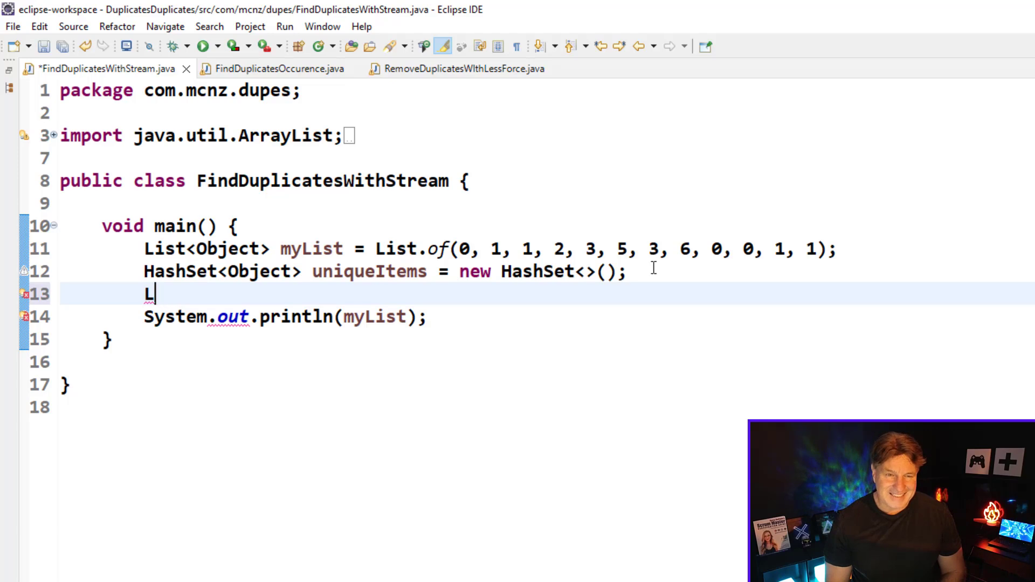
type("ist f")
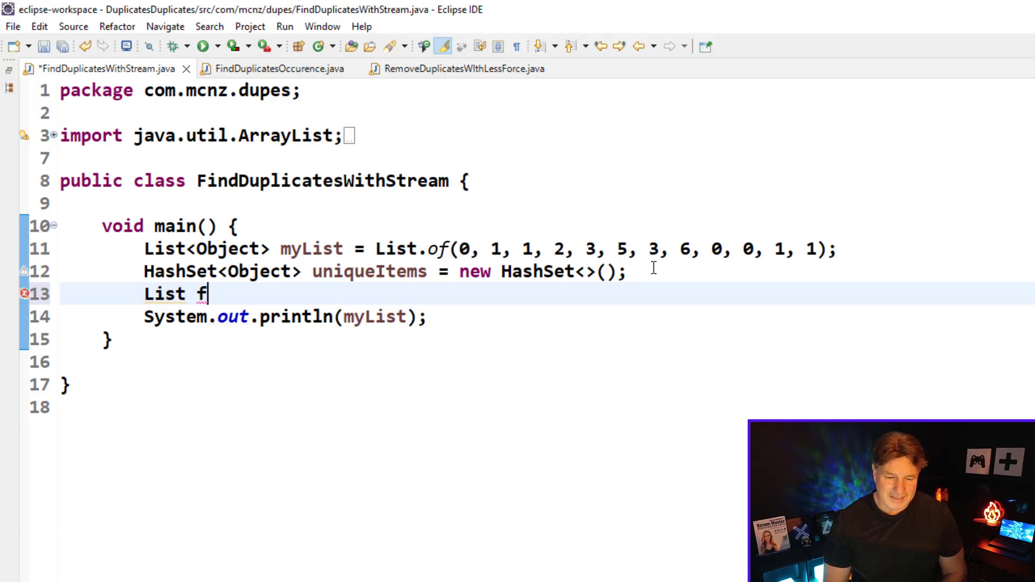
type("<Object>")
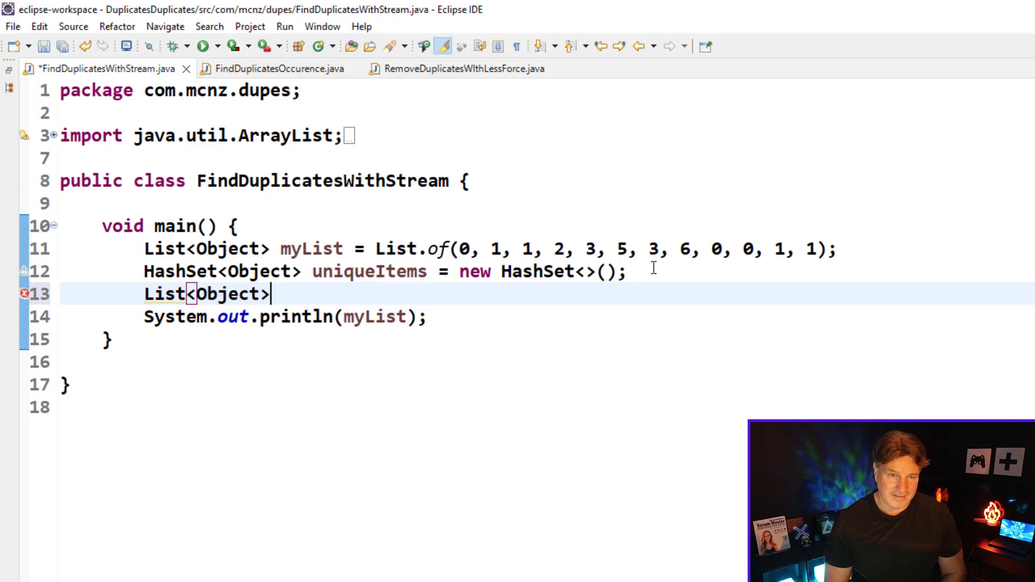
type("duplicate")
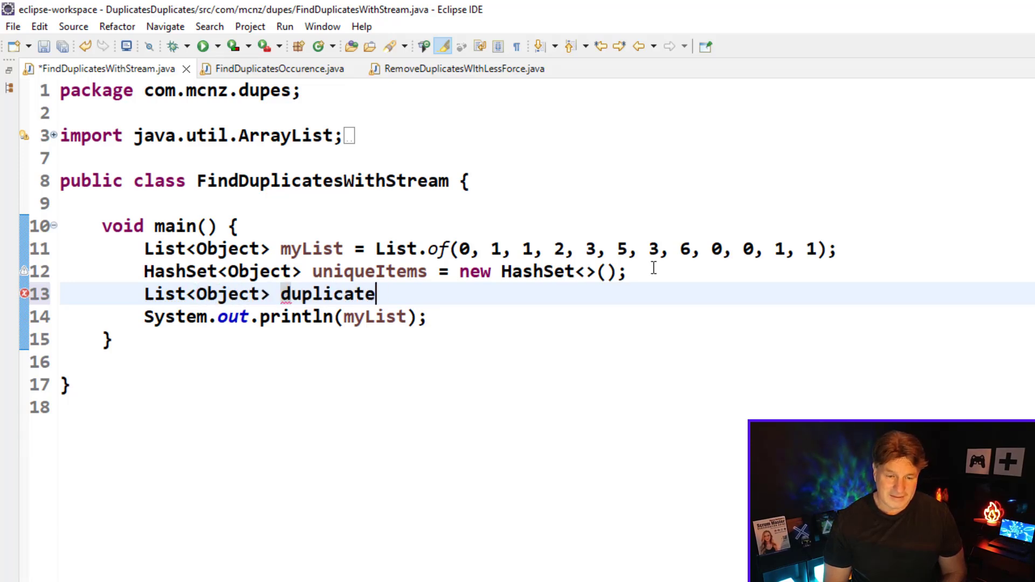
type("s =")
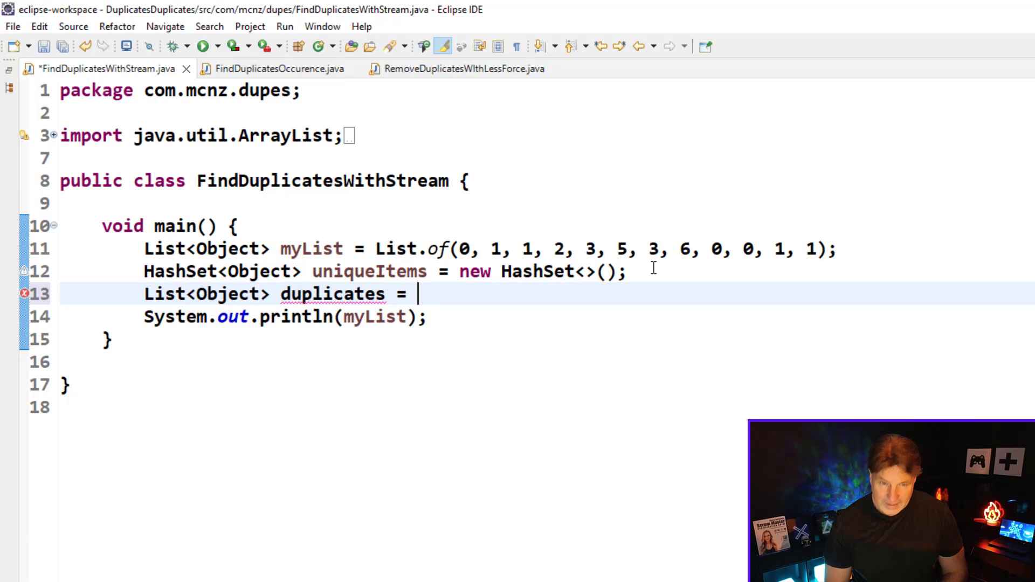
type("myLi")
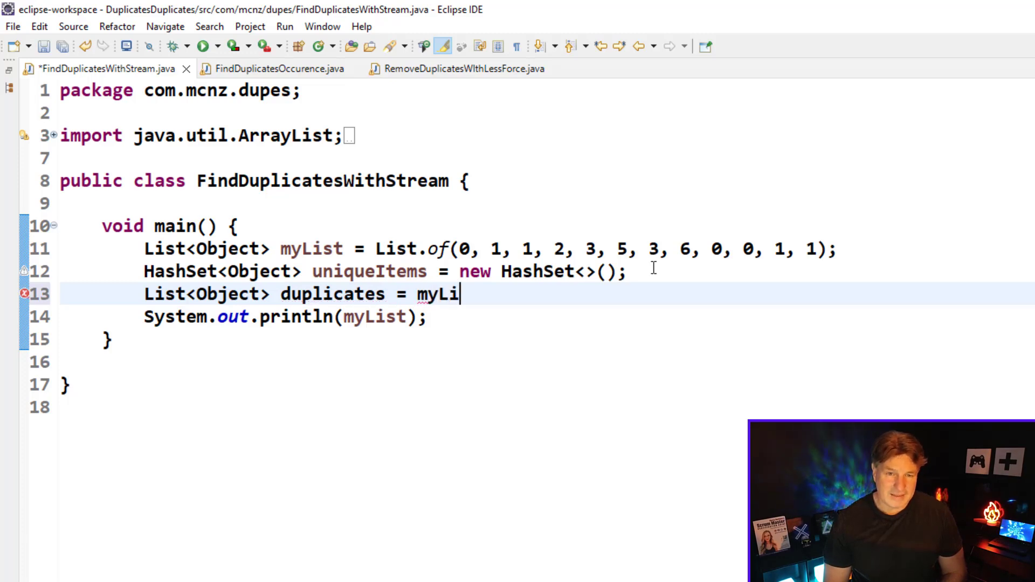
type("st.steam().f")
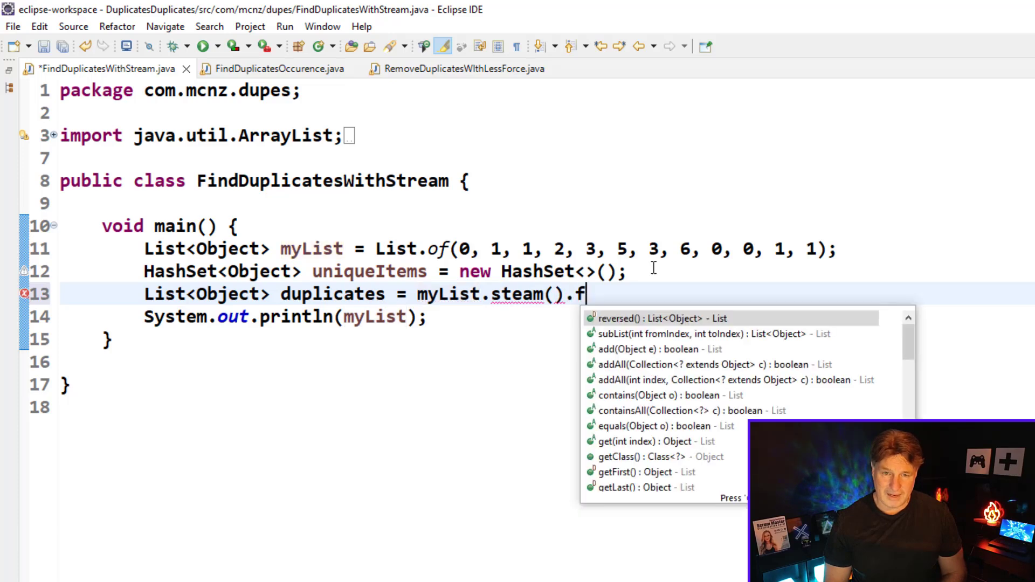
- Add .filter(n -> !uniueItems.add(n)) to the duplicates stream and save
type("ilter")
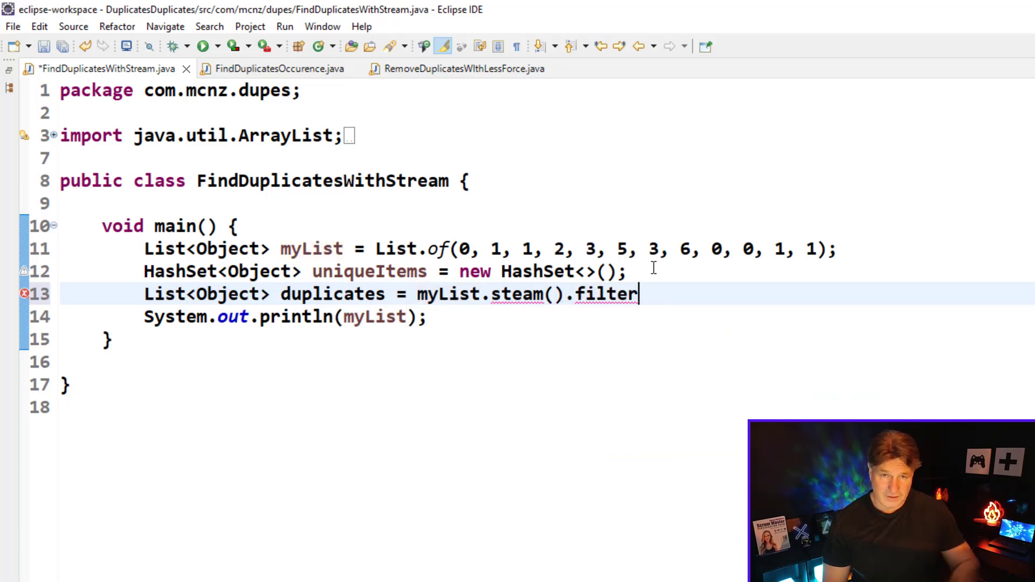
type("()")
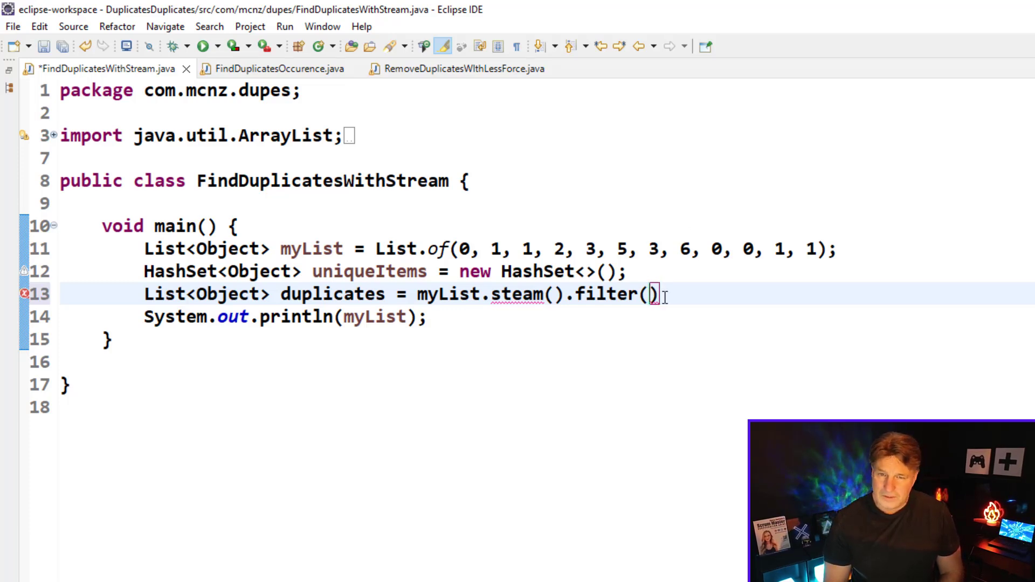
type("n ->")
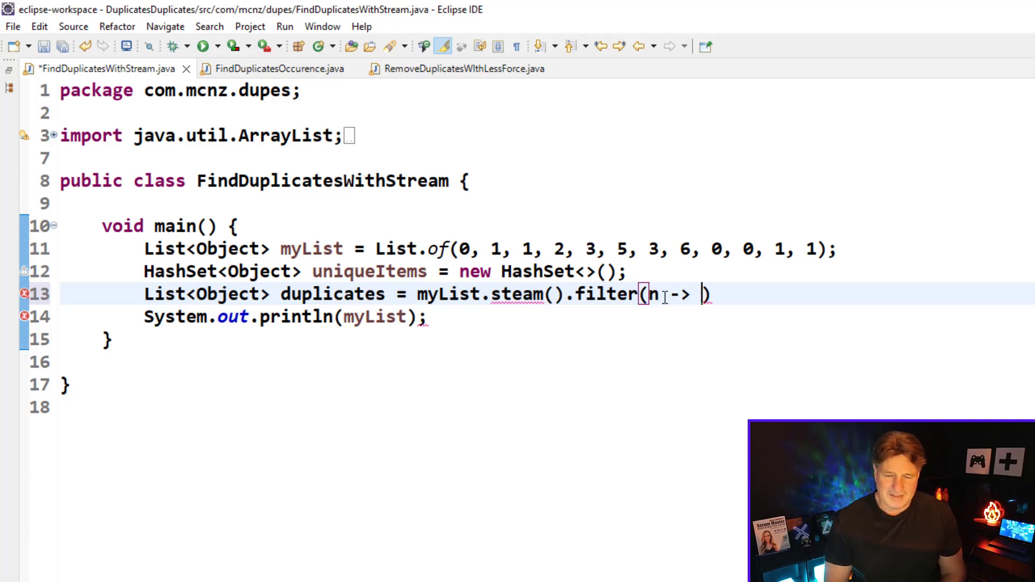
type("!uni")
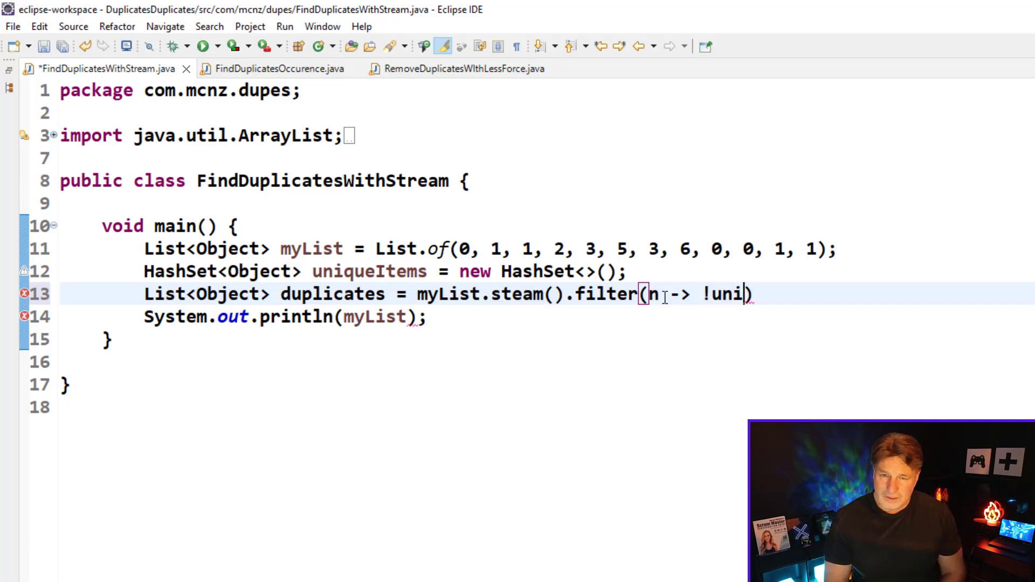
type("ueItems")
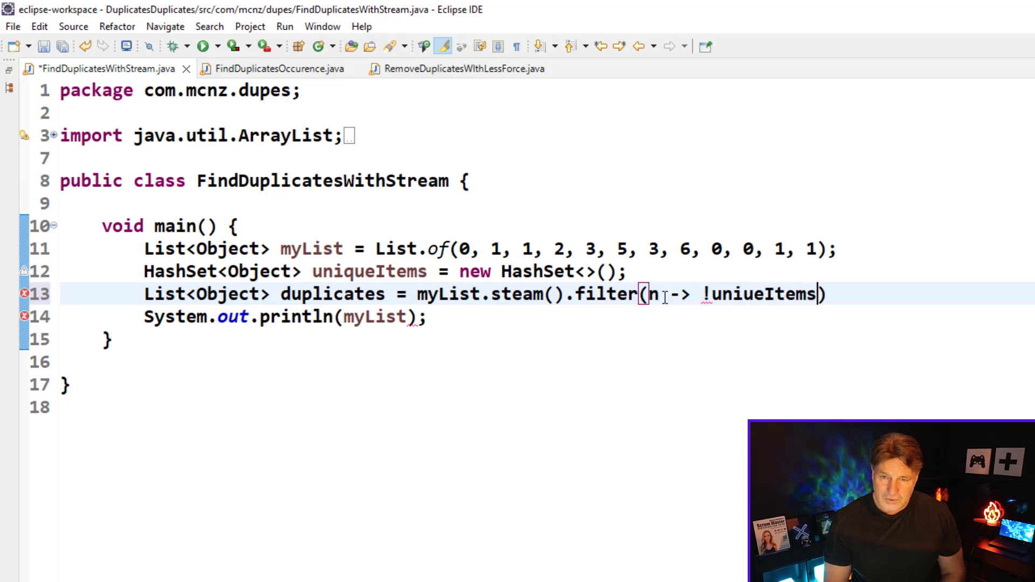
type(".add(n)")
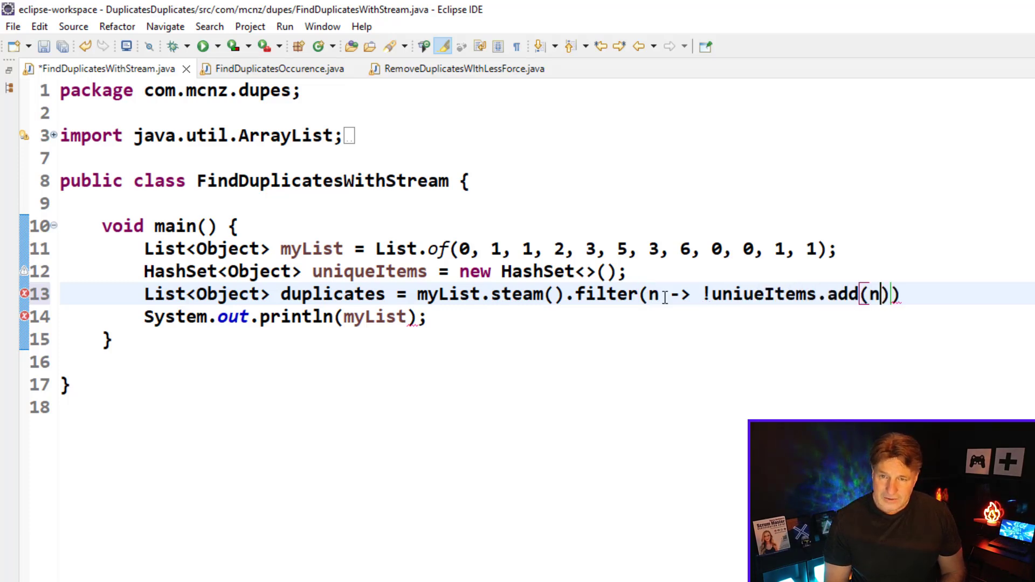
key("ctrl+s")
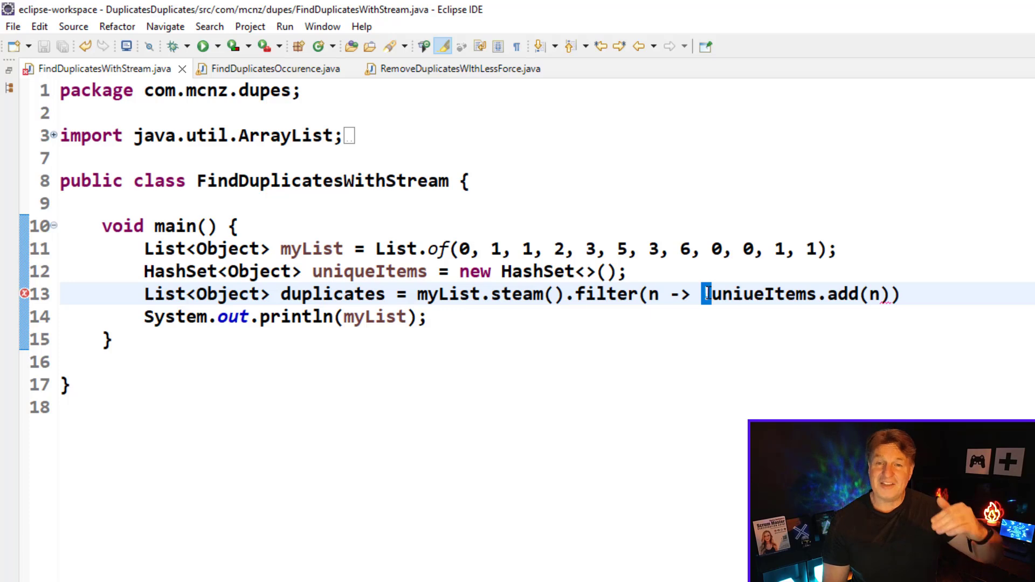
- End the duplicates statement with .toList();, fix the stream and uniqueItems spellings, and save
type("!")
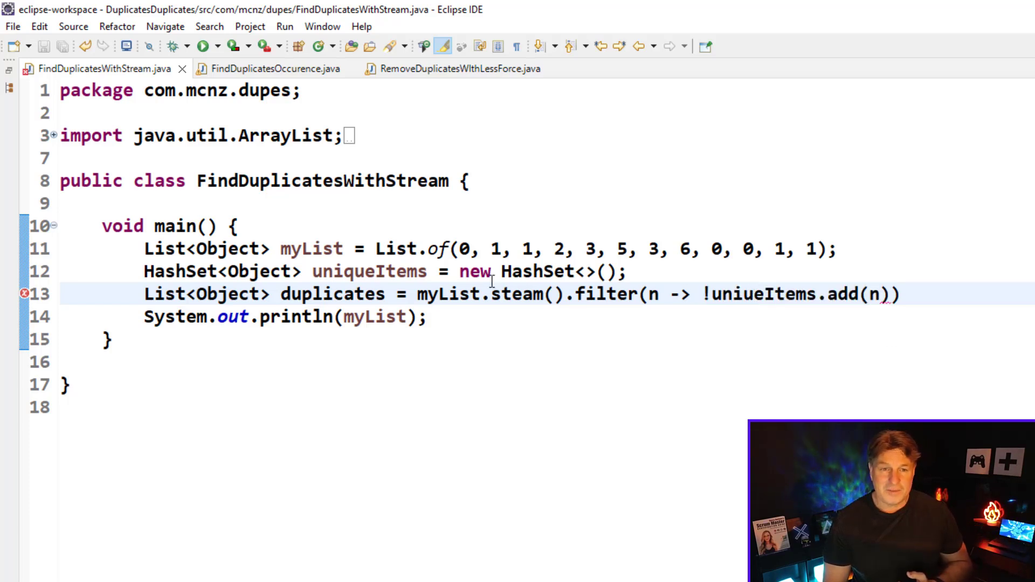
double_click(332, 294)
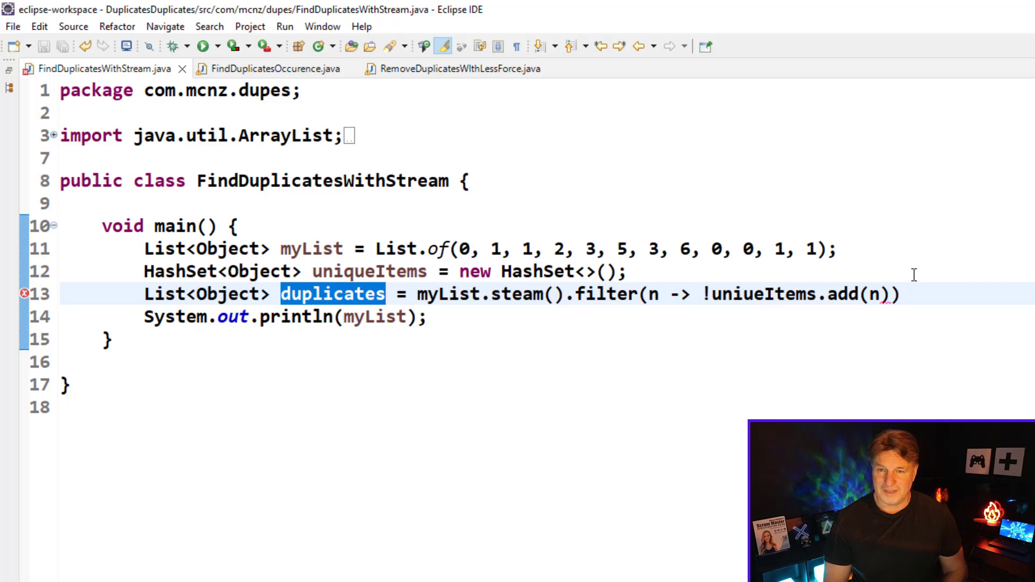
type("t")
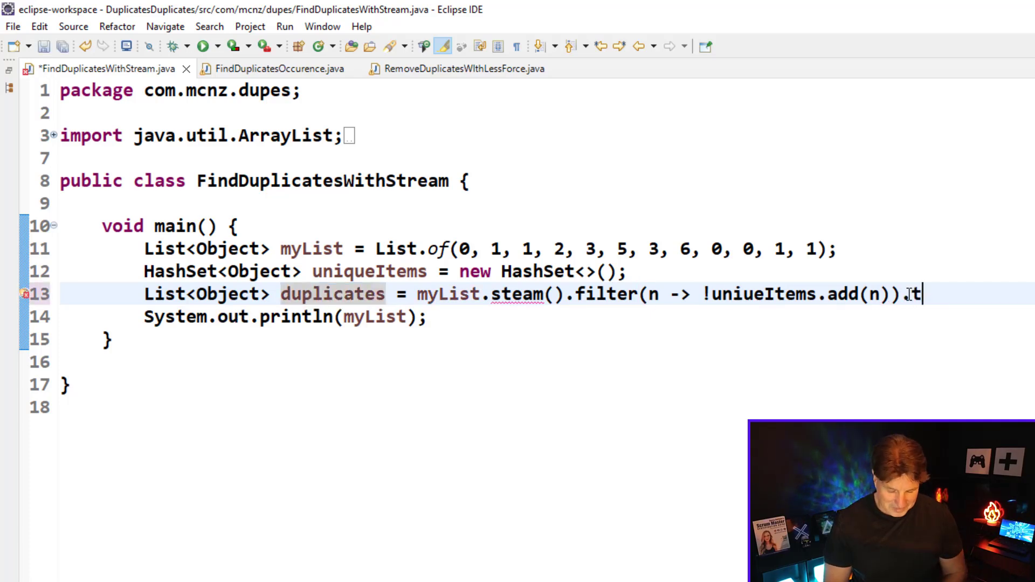
type("o")
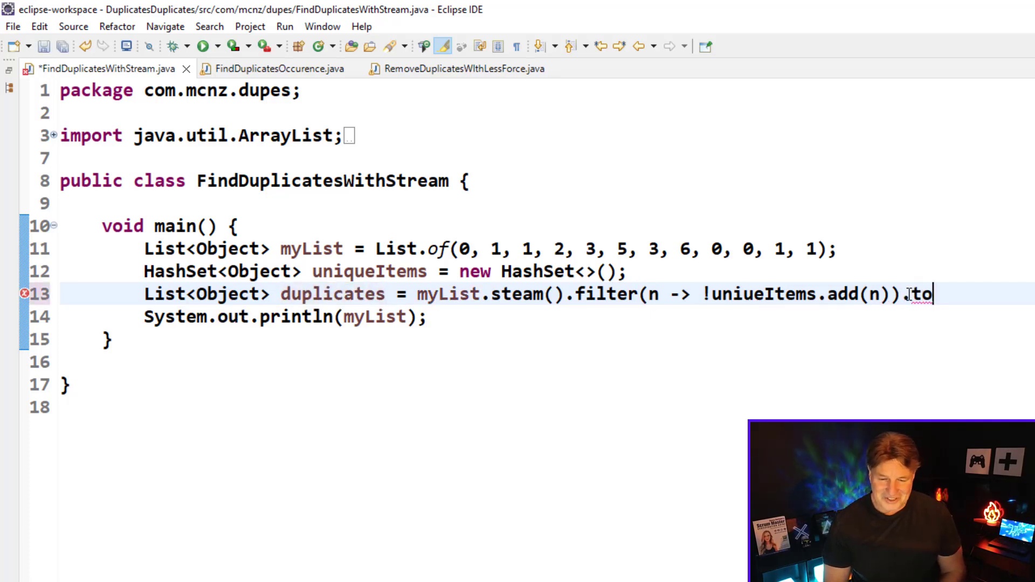
type("List()")
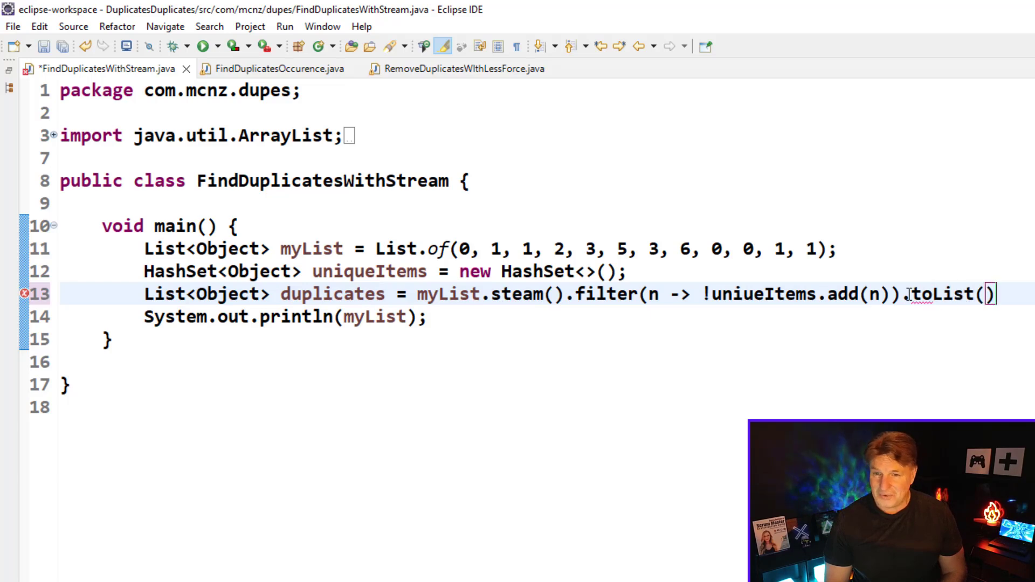
key("ctrl+s")
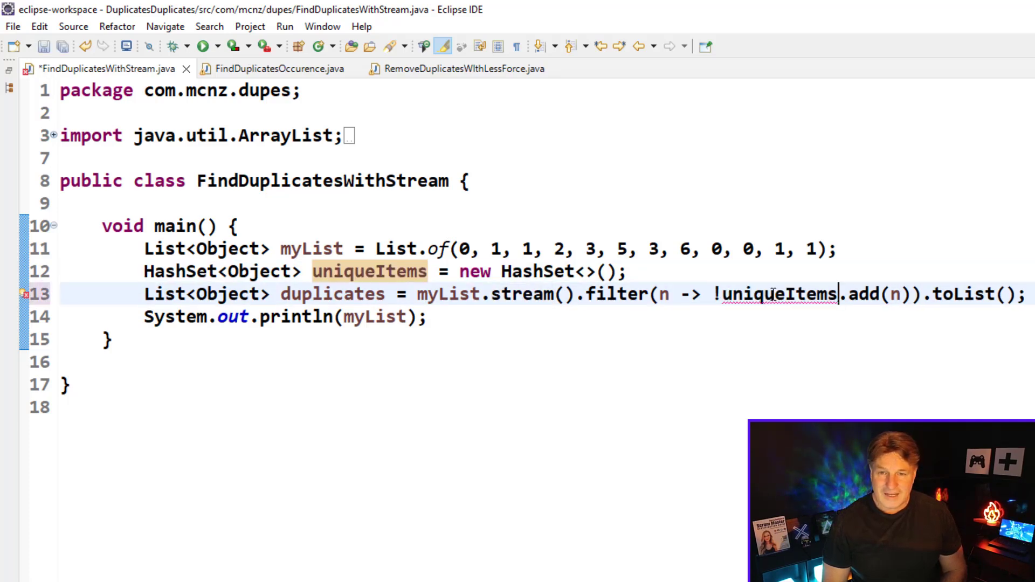
key("ctrl+s")
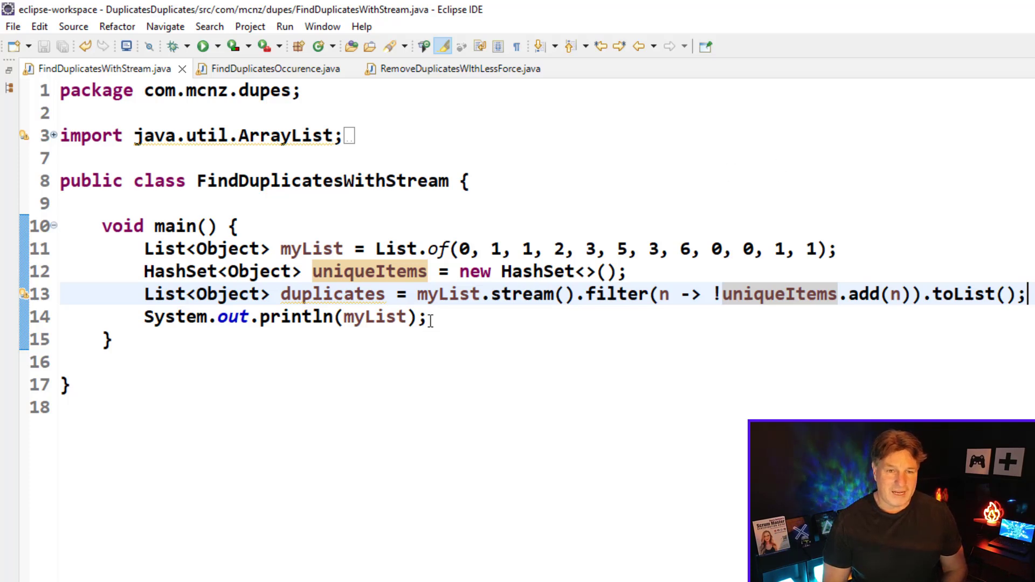
- Reuse the println line for duplicates and run as Java Application to print [1, 3, 0, 0, 1, 1]
triple_click(284, 317)
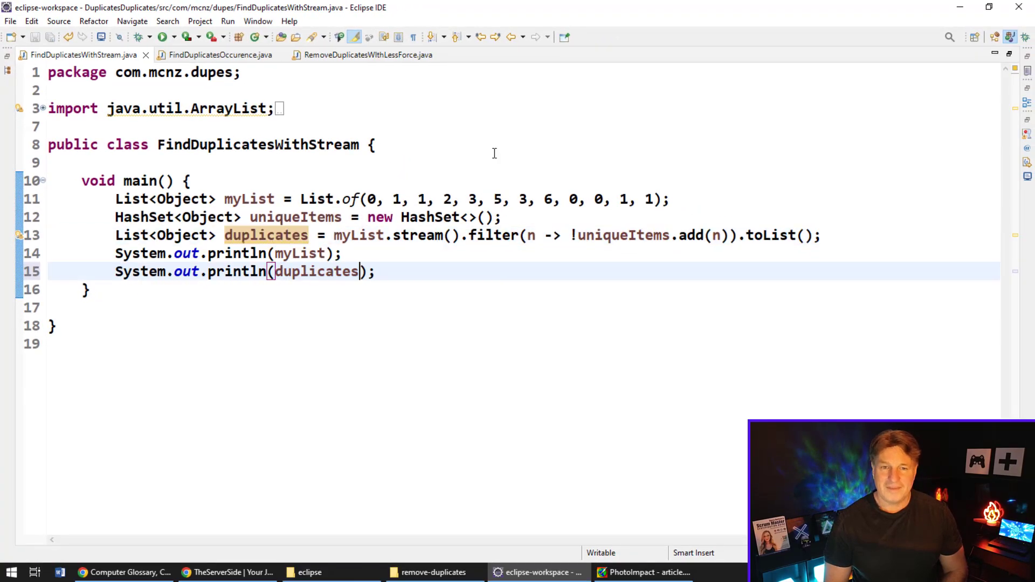
right_click(315, 271)
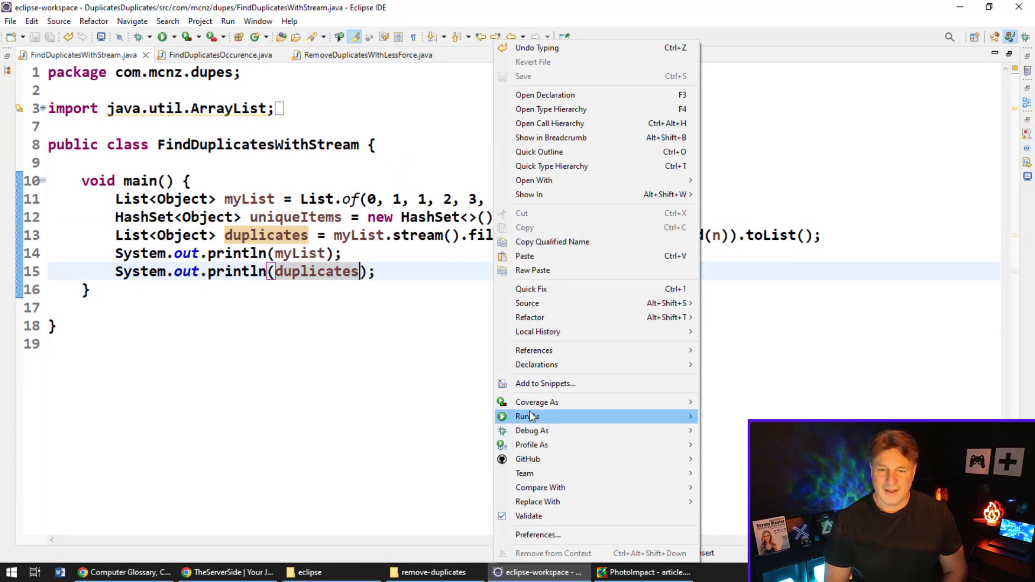
left_click(526, 415)
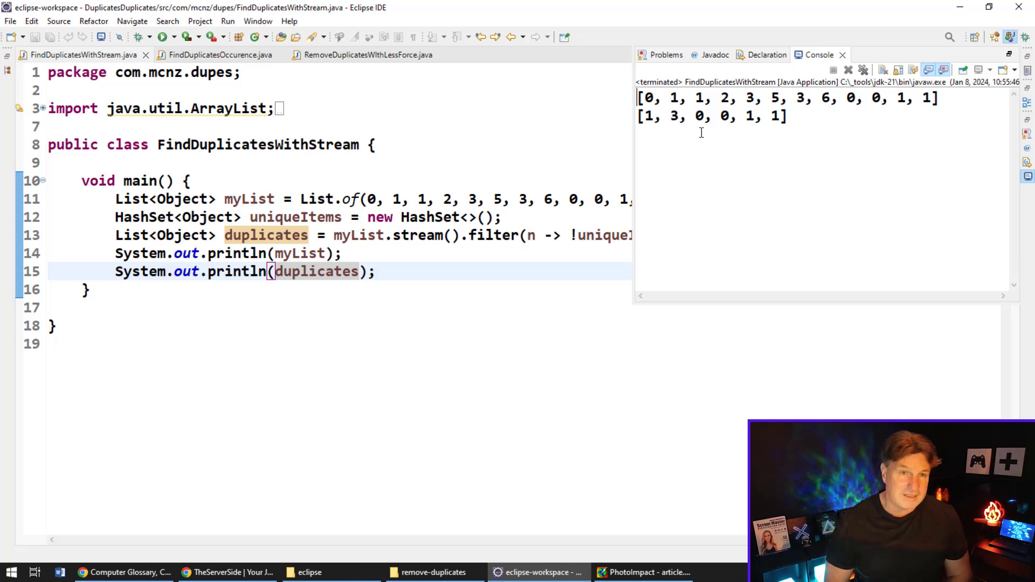
- In FindDuplicatesOccurence.java, begin HashSet<Object> uniqueElements on line 11
left_click(218, 55)
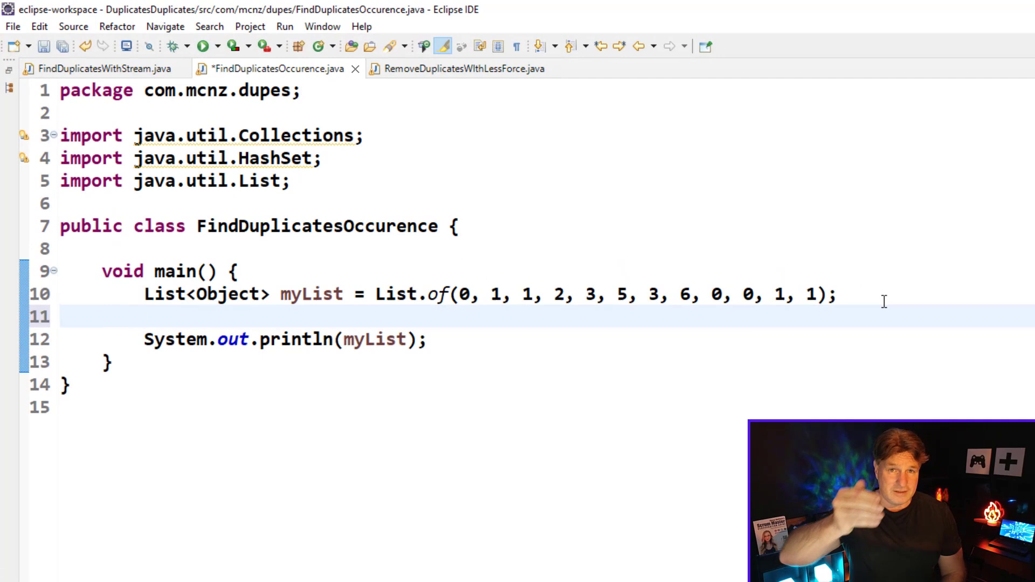
left_click(145, 317)
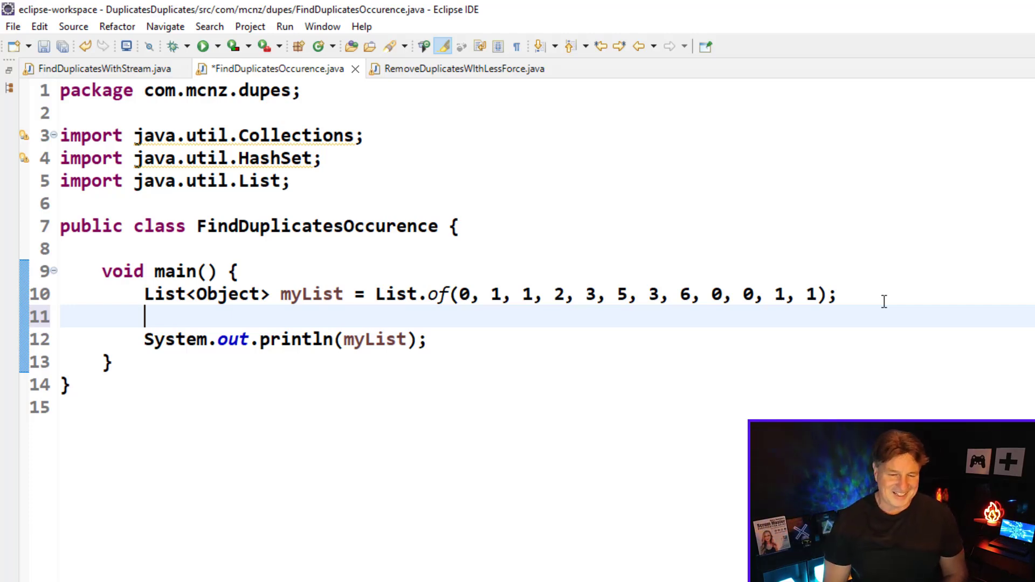
type("Hash")
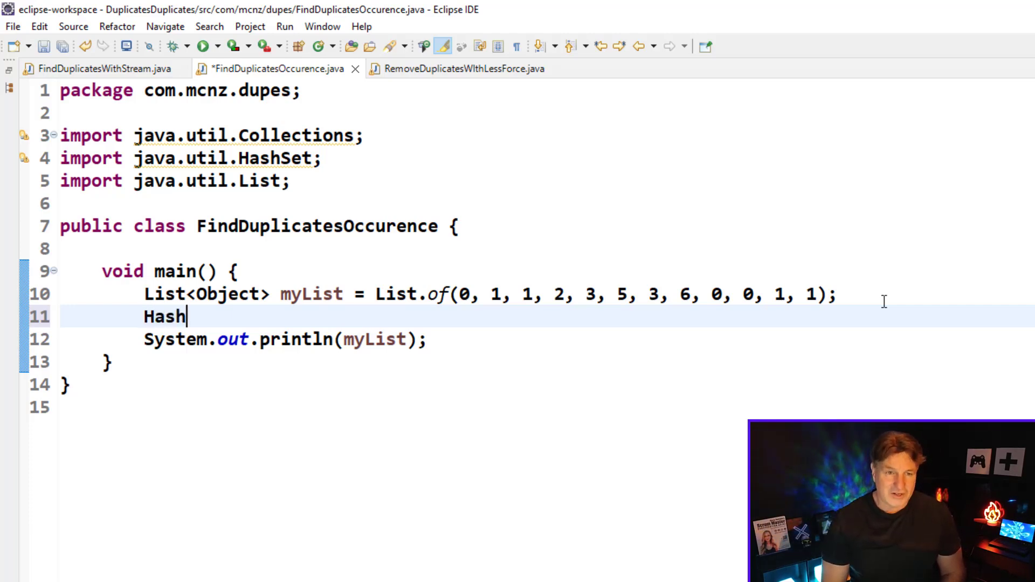
type("Set<O>")
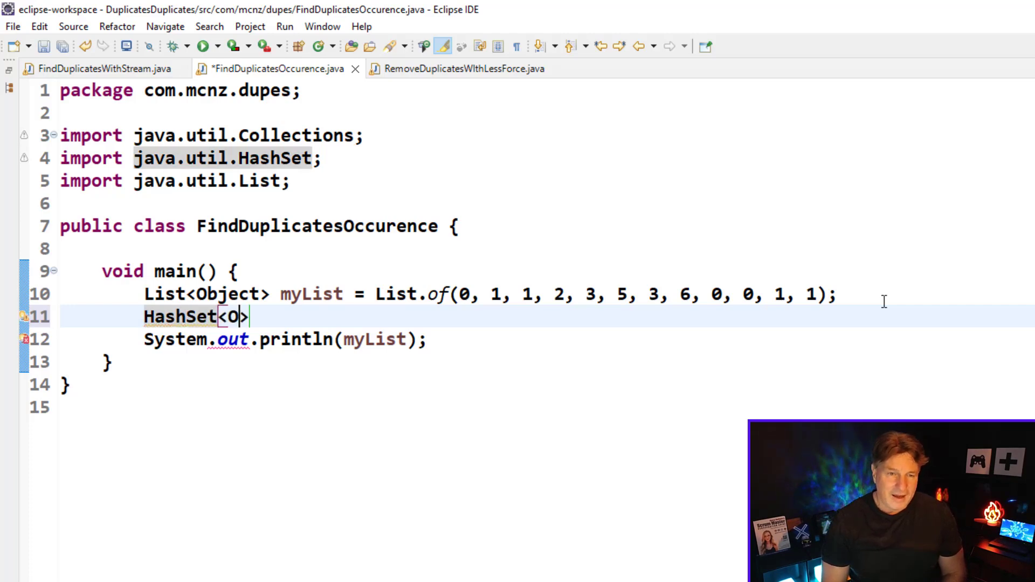
type("bject")
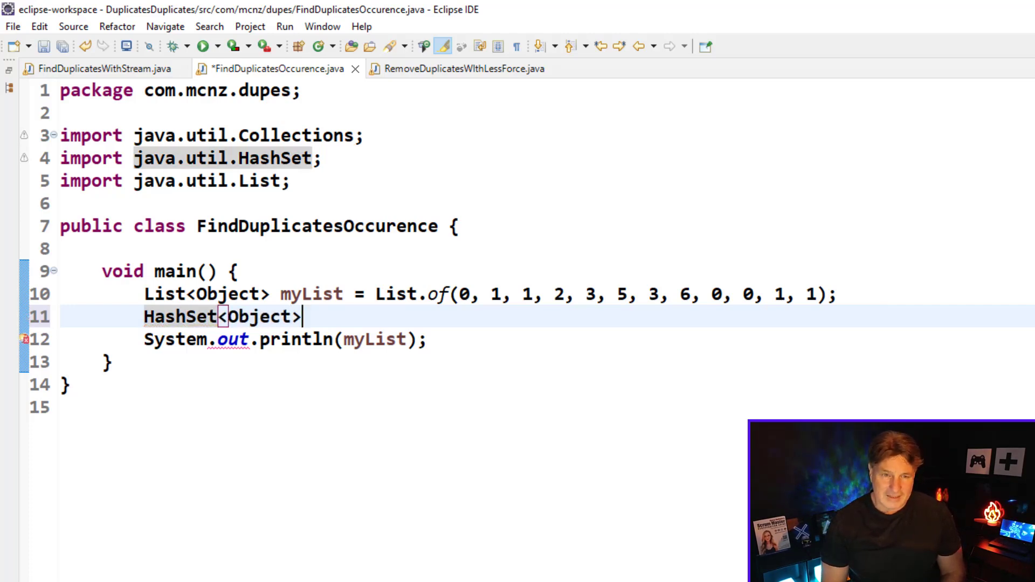
type("uniqueElements")
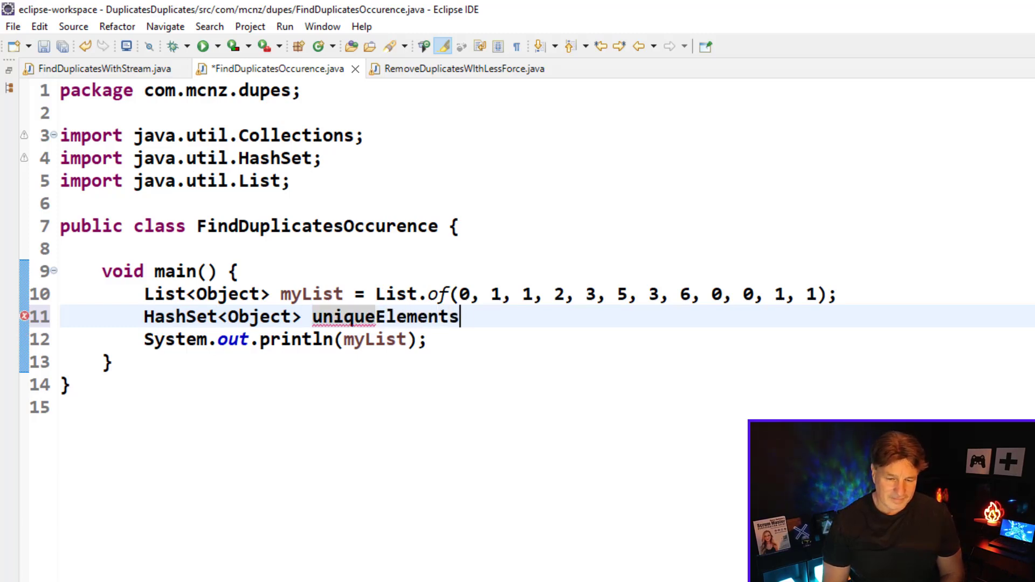
- Finish the declaration as = new HashSet<>(myList); and save the file
type("= new")
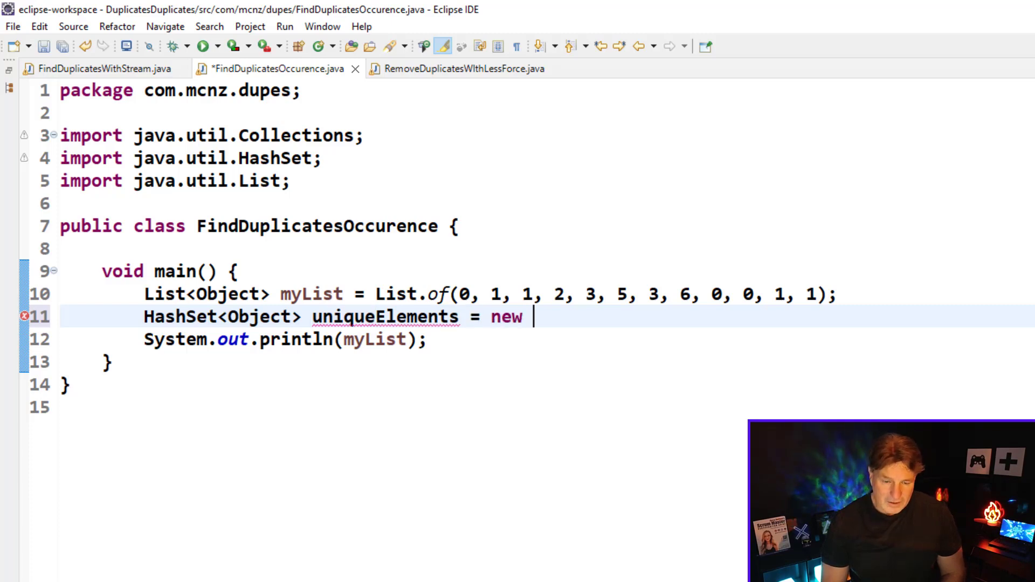
type("HashS")
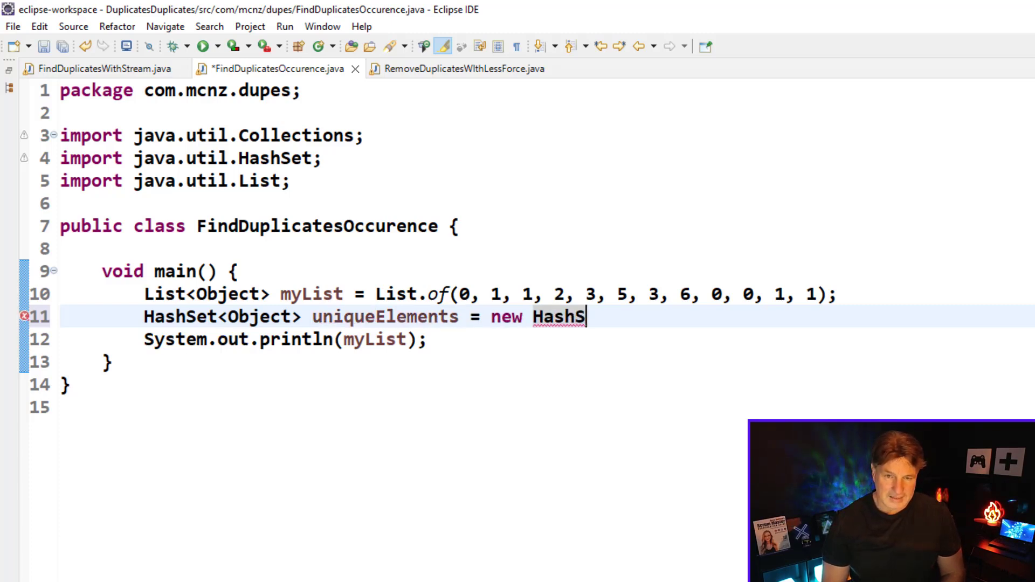
type("et")
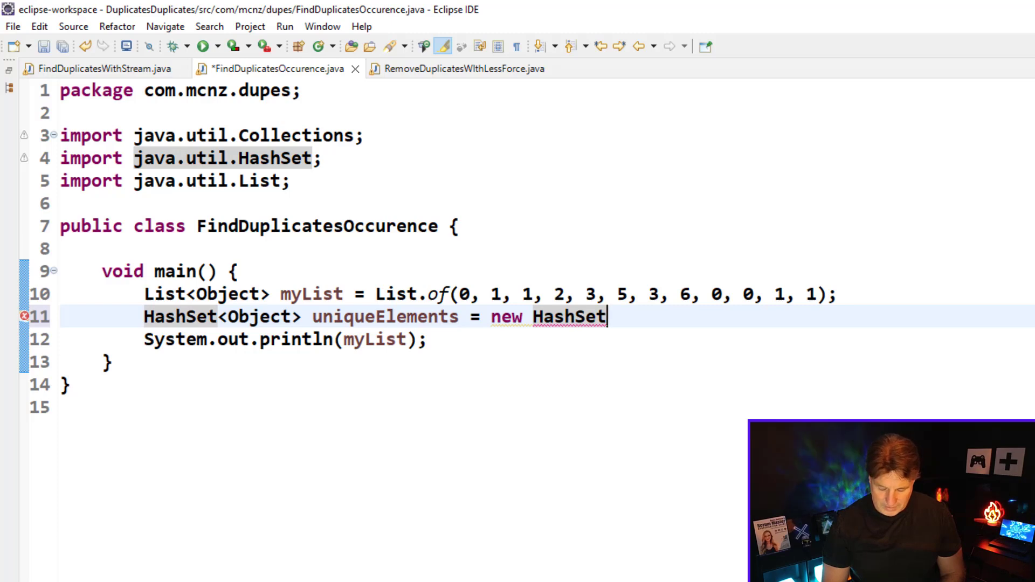
type("<>")
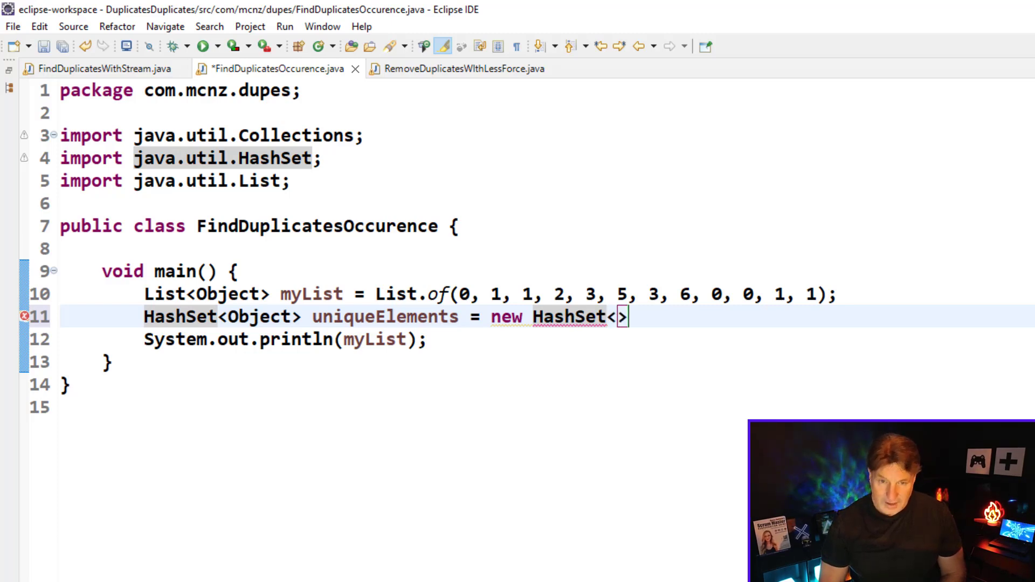
type("()")
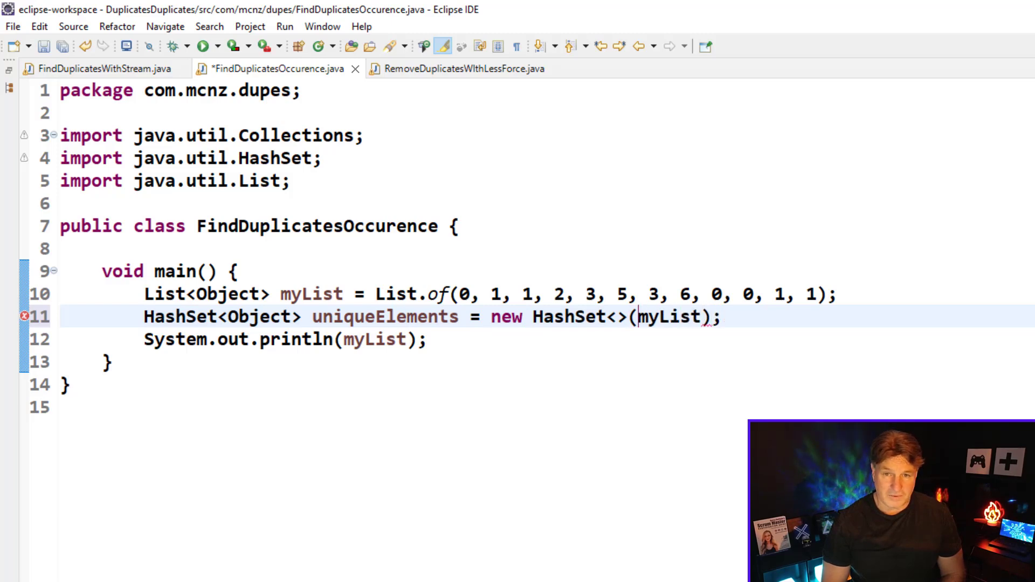
key("ctrl+s")
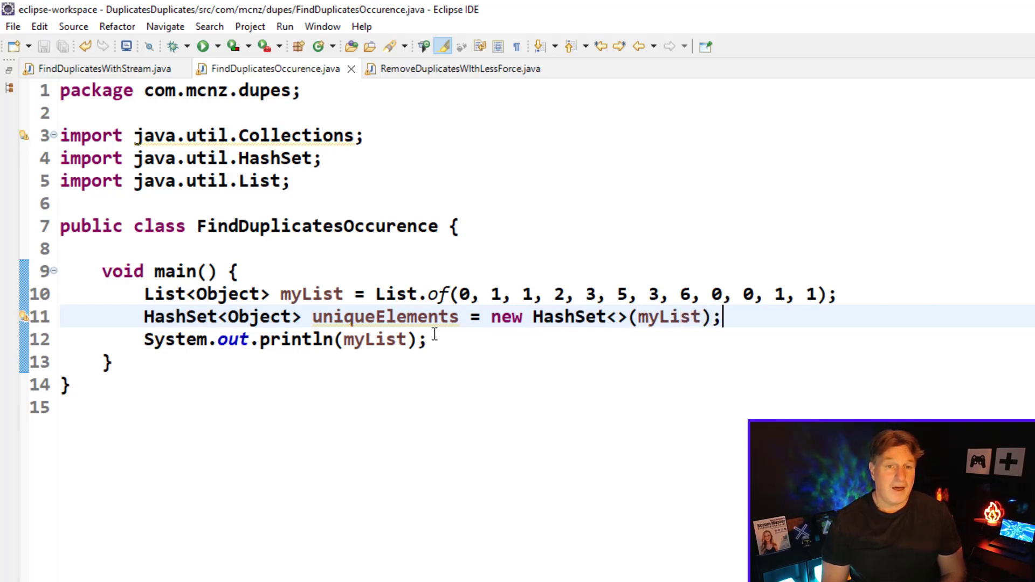
left_click(464, 294)
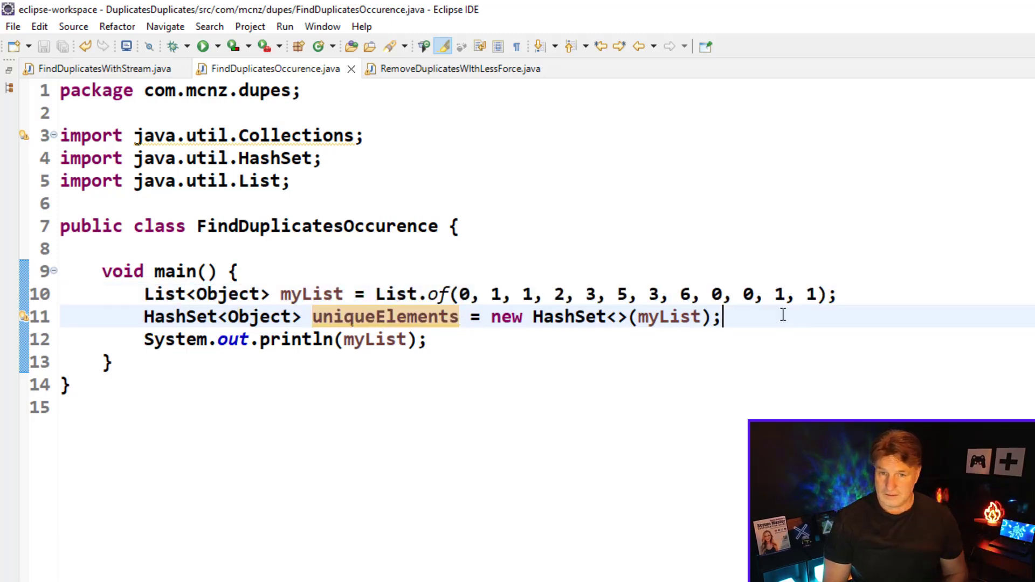
- Write a for (Object element : uniqueElements) loop below the set
key("Return")
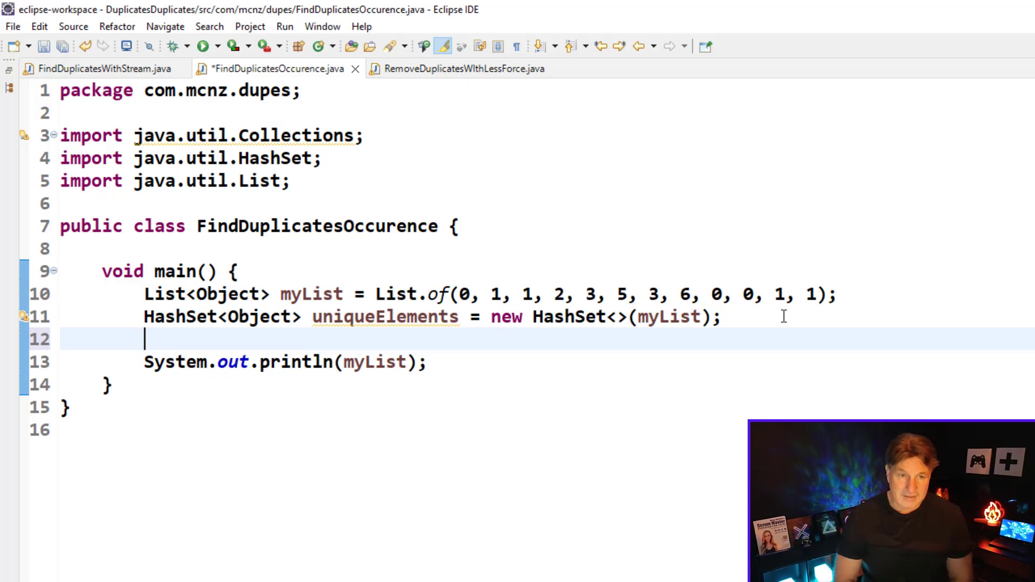
key("Return")
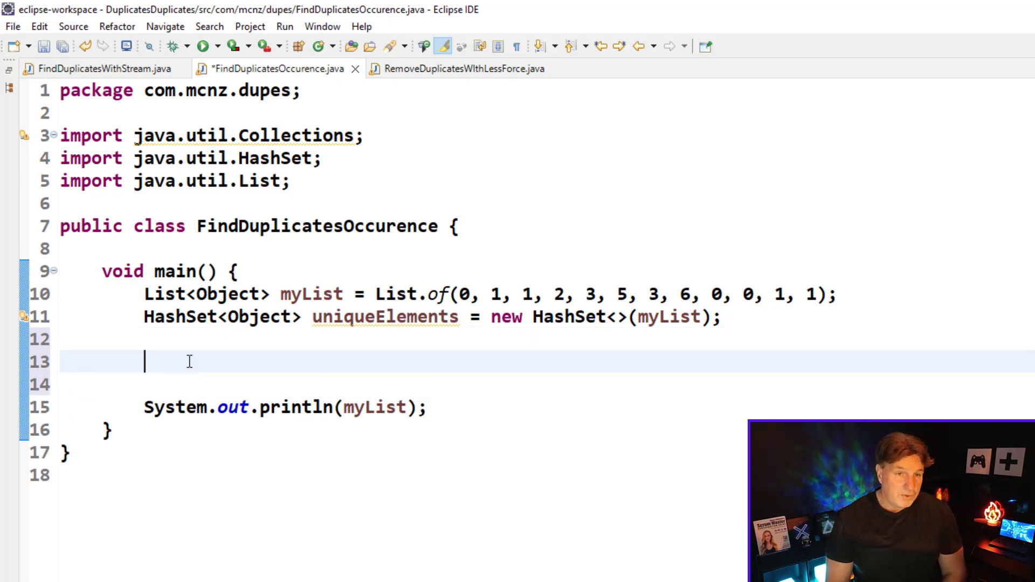
type("for")
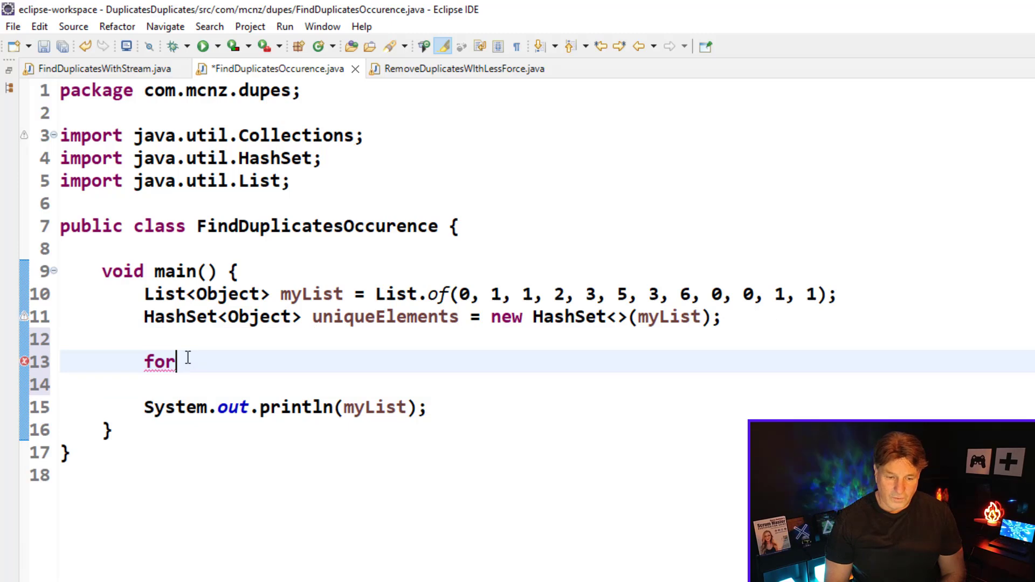
type("(Object ele")
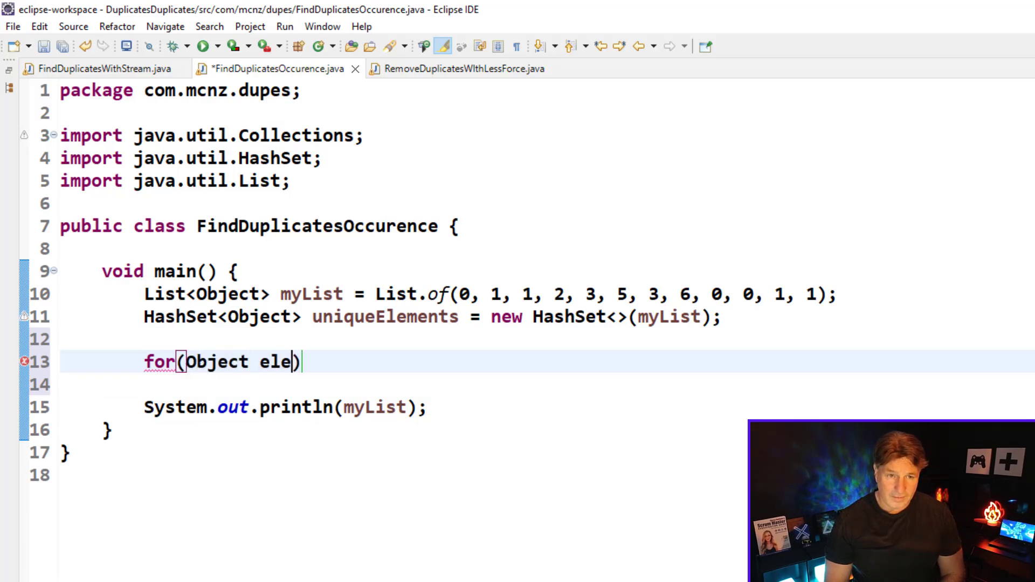
type("ment:")
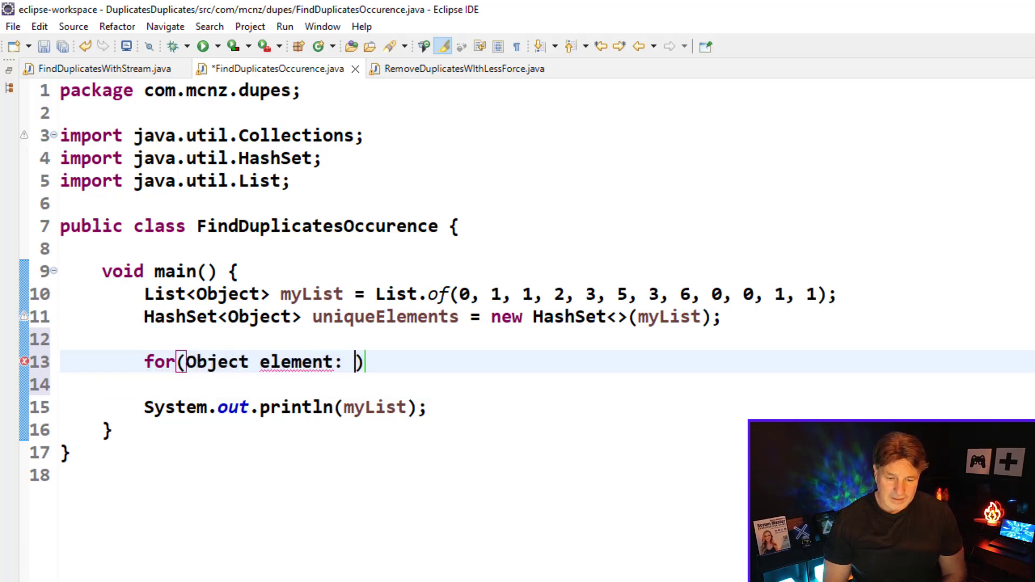
type("uniqueElem")
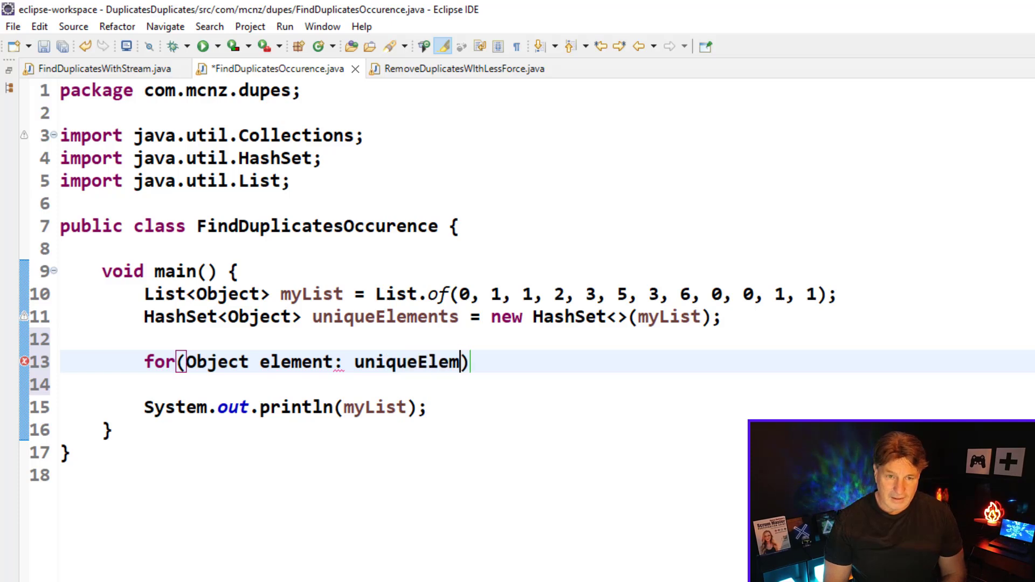
type("ents) {")
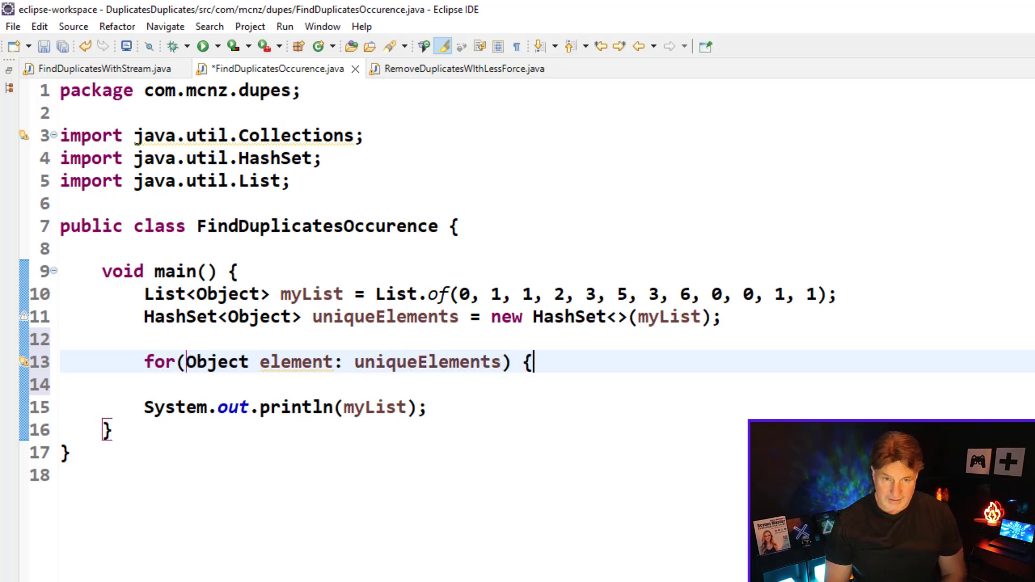
- Add two empty System.out.print calls and one println call inside the loop
type("System")
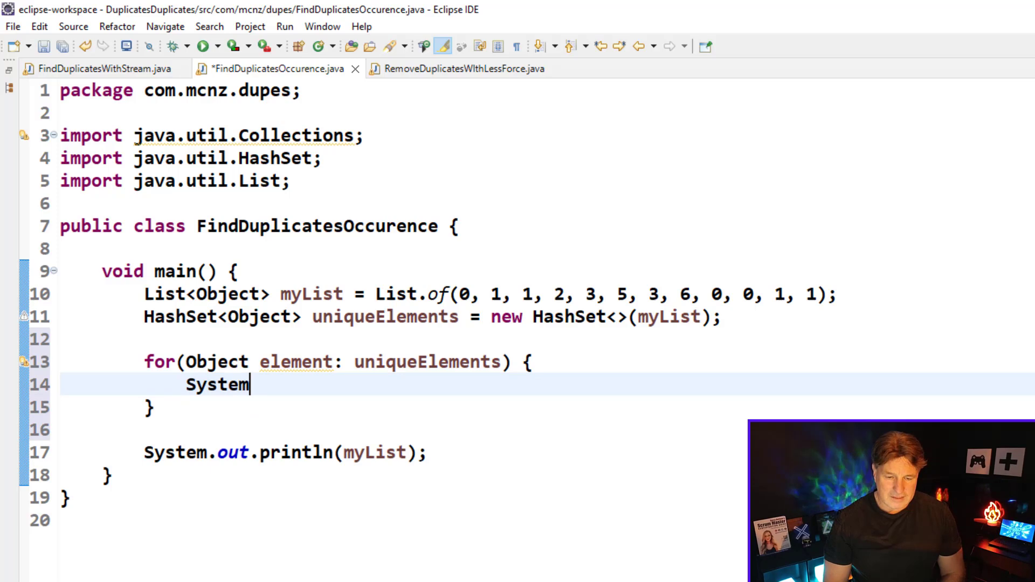
type(".out.print")
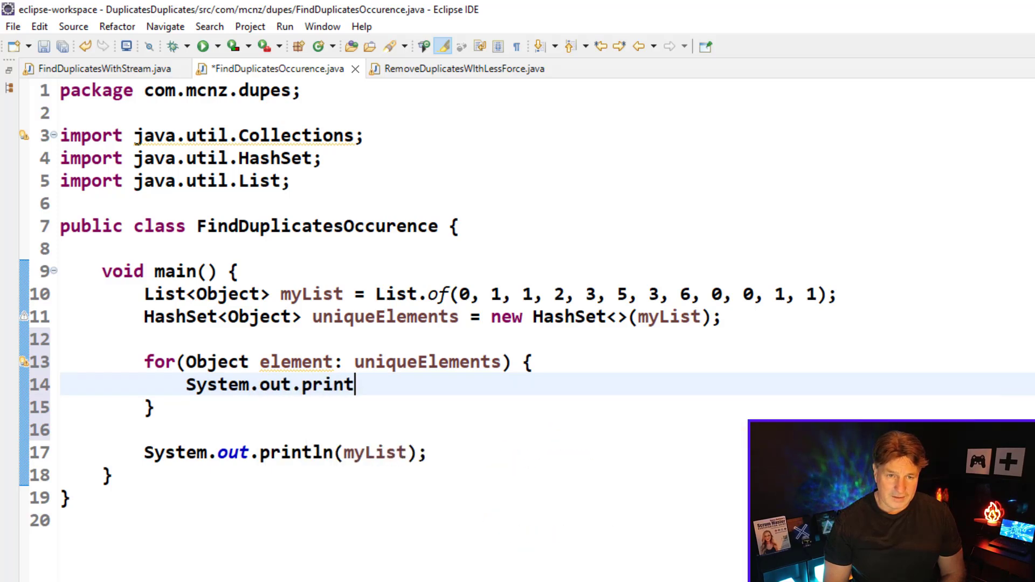
type("(false);")
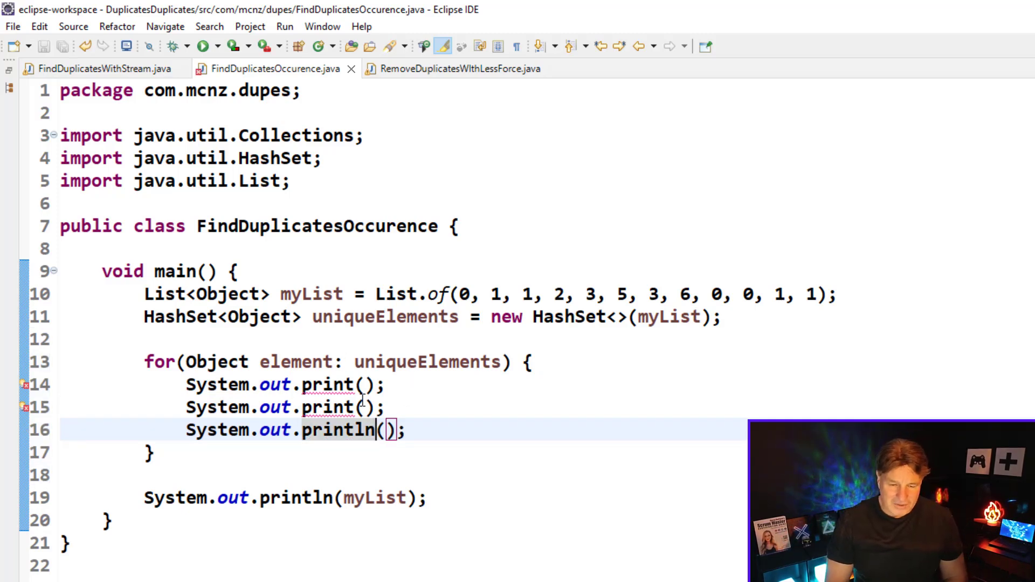
- Print element, " Occurrences: " and Collections.frequency(myList, element) in the loop statements
type("element")
left_click(287, 408)
type("\"")
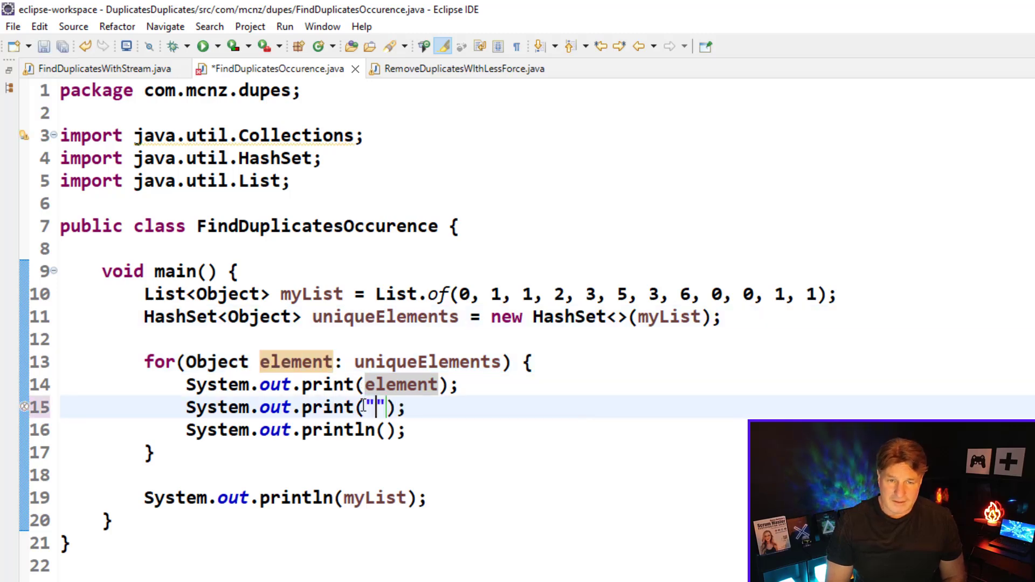
type("O")
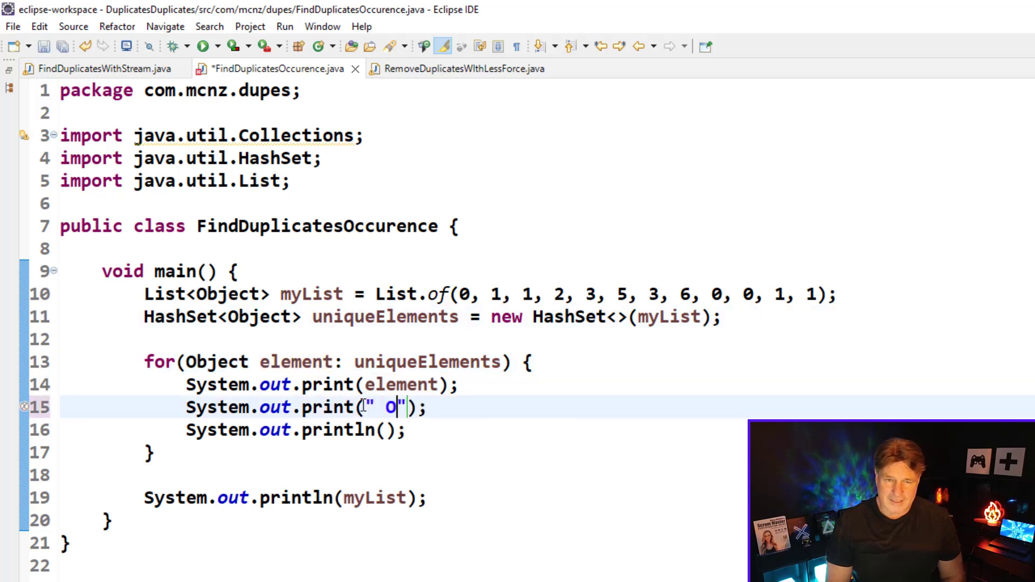
type("ccurren")
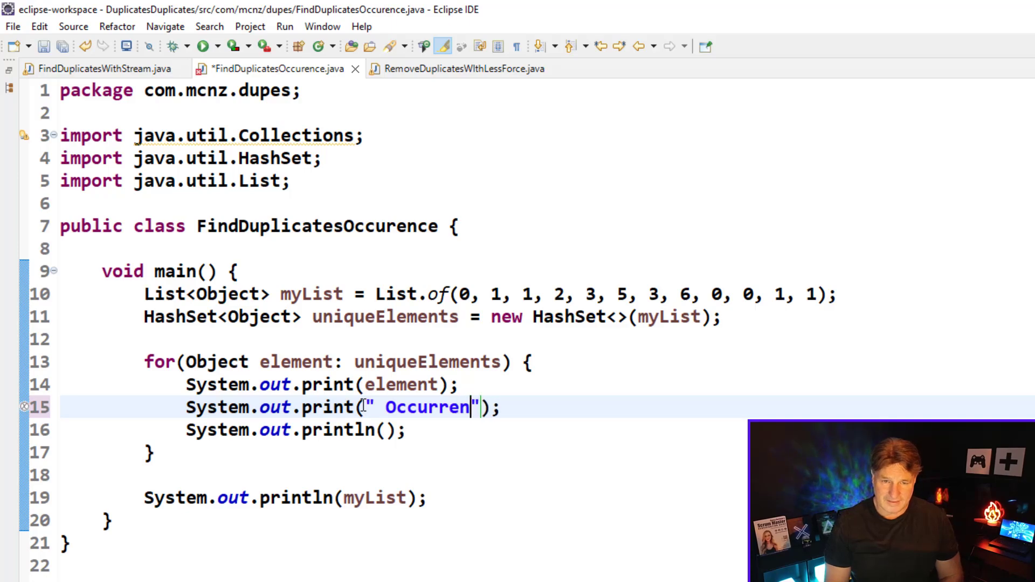
type("ces:")
left_click(296, 430)
type("Collec")
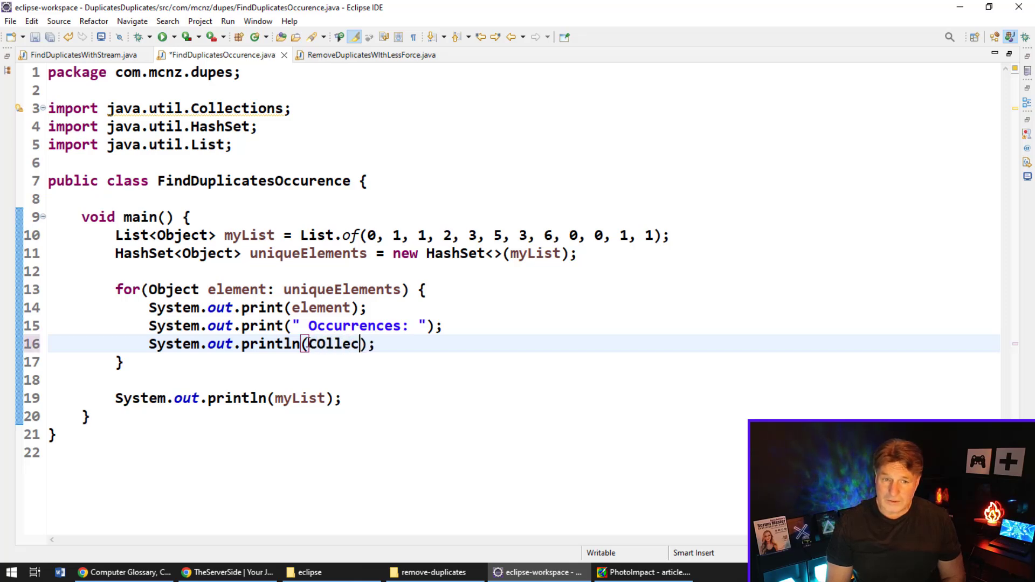
type("tion")
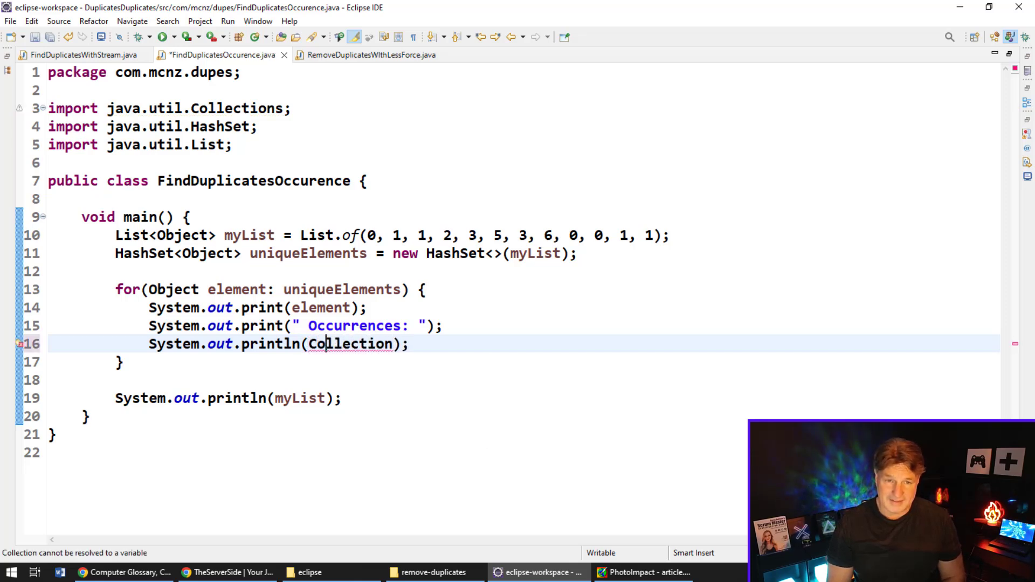
type("s")
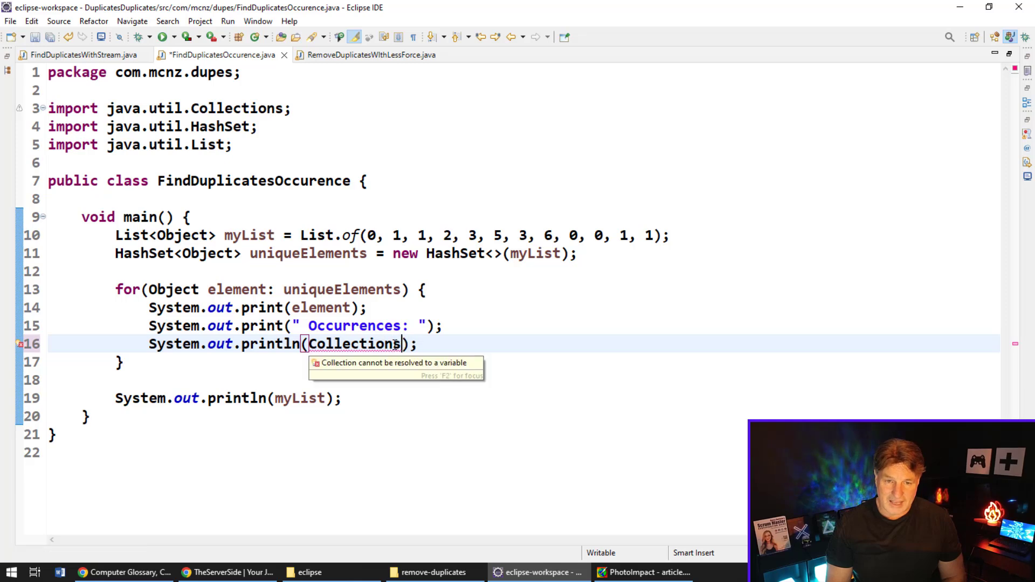
type(".frequence(myList,")
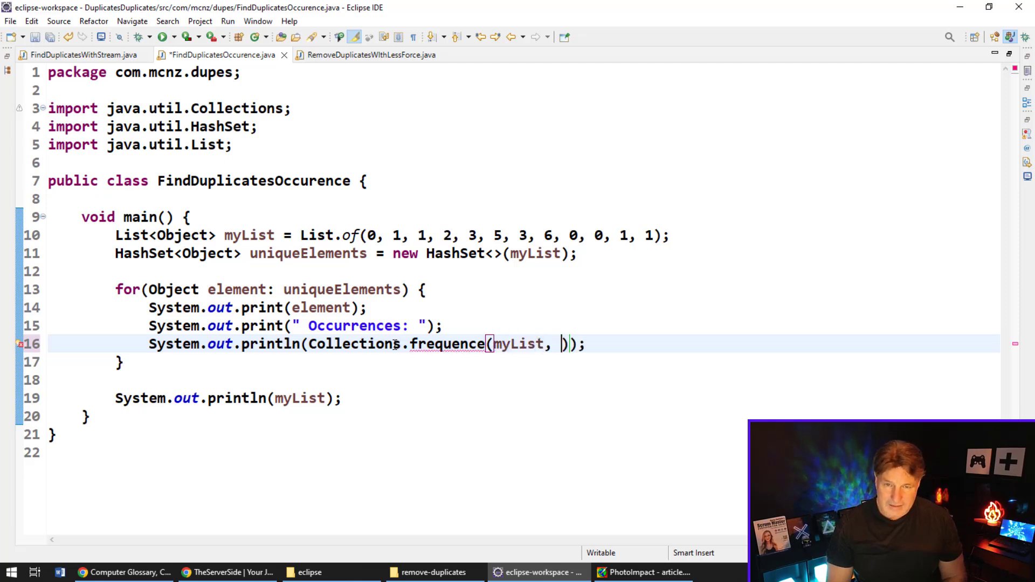
type("element")
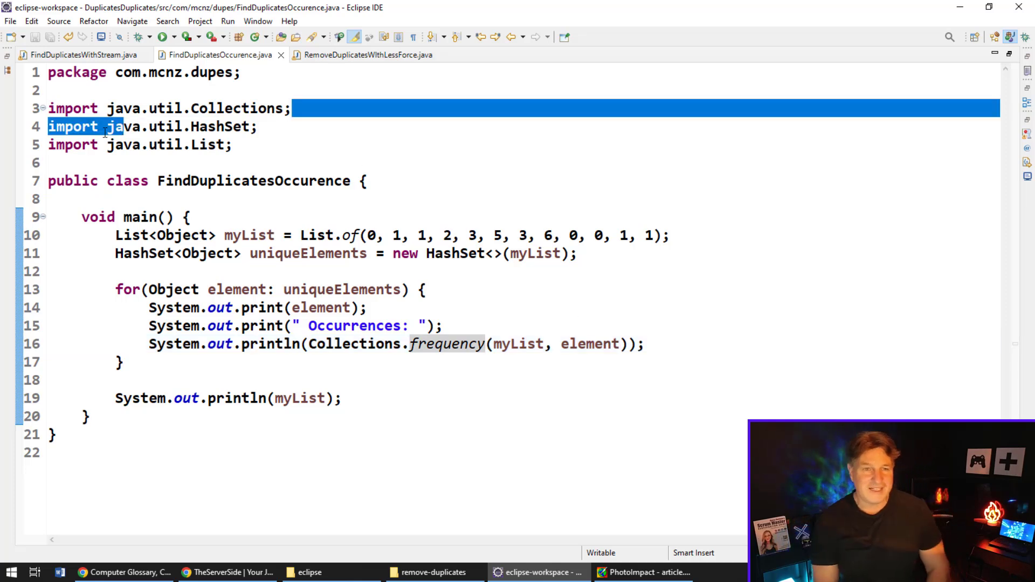
- Rewrite the Collections import as import java.util.*;
double_click(238, 108)
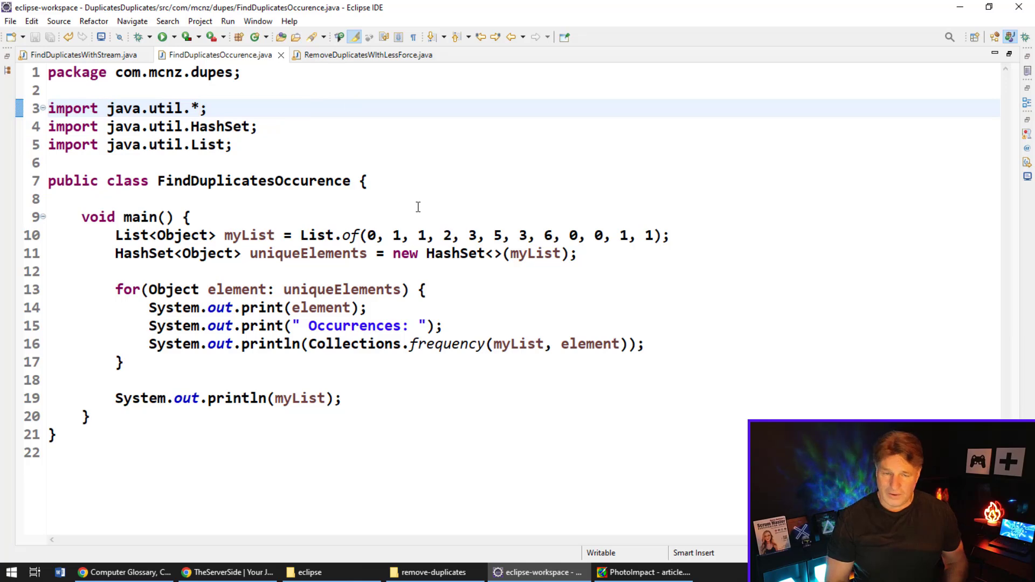
left_click(201, 108)
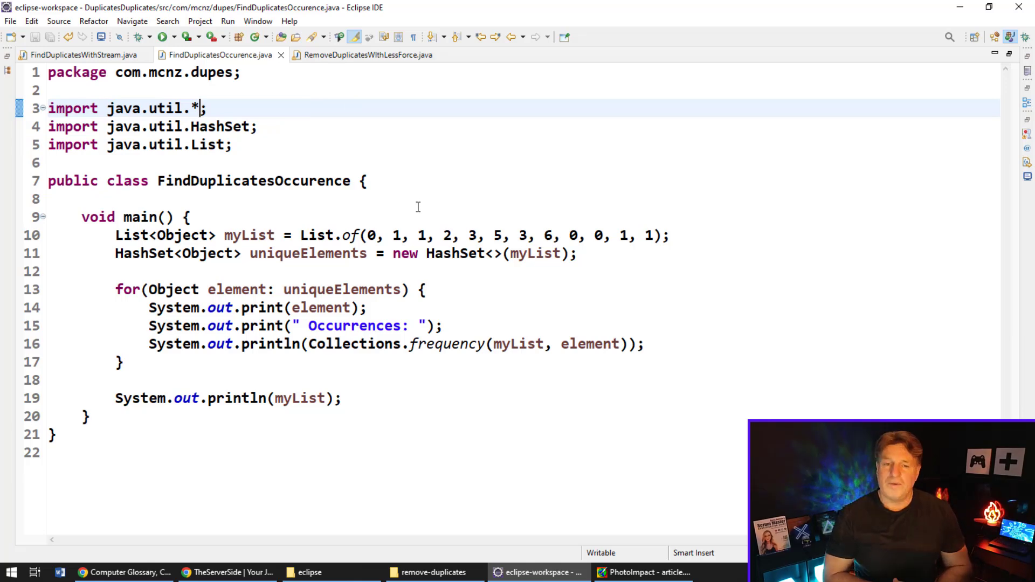
mouse_move(387, 141)
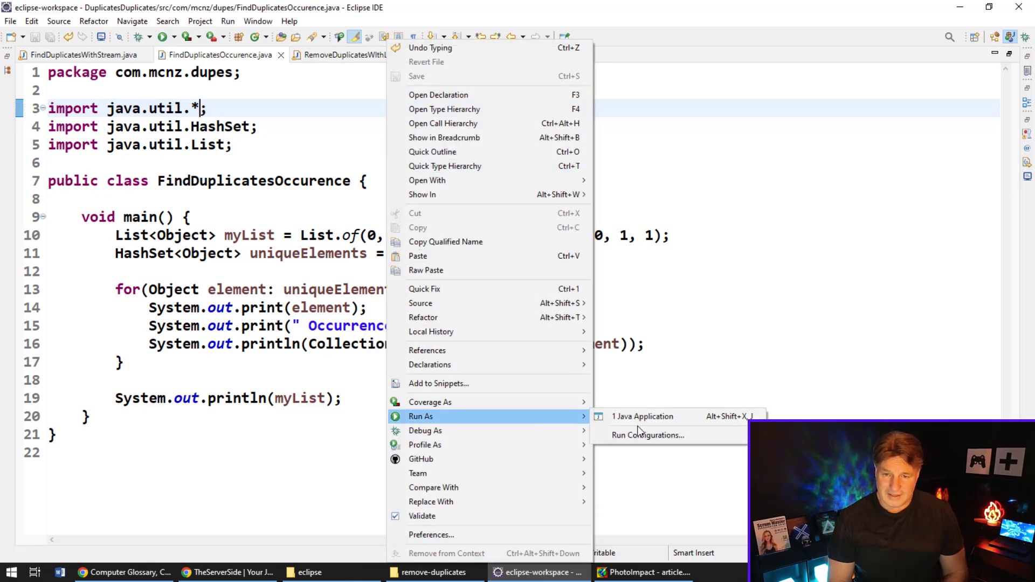
- Run FindDuplicatesOccurence as Java Application to print each element's occurrence count
left_click(641, 416)
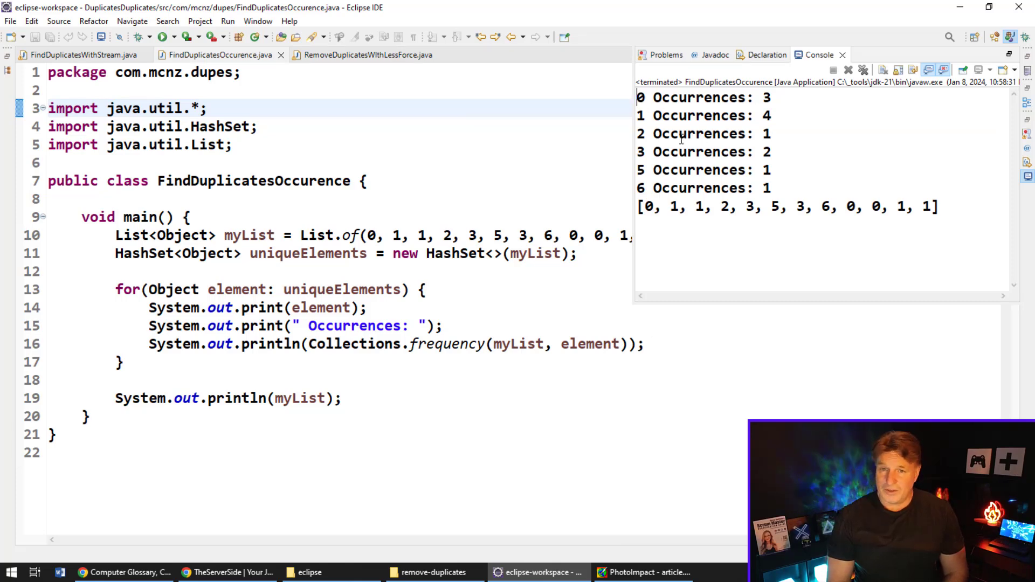
mouse_move(619, 163)
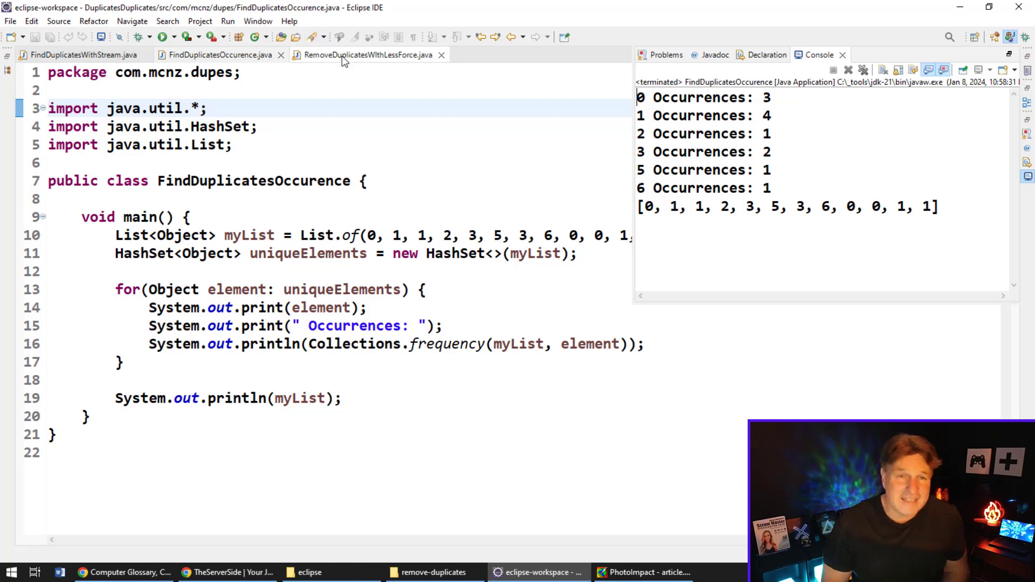
- Add the line myList = myList.stream().distinct().toList(); below the list declaration using content assist
left_click(368, 55)
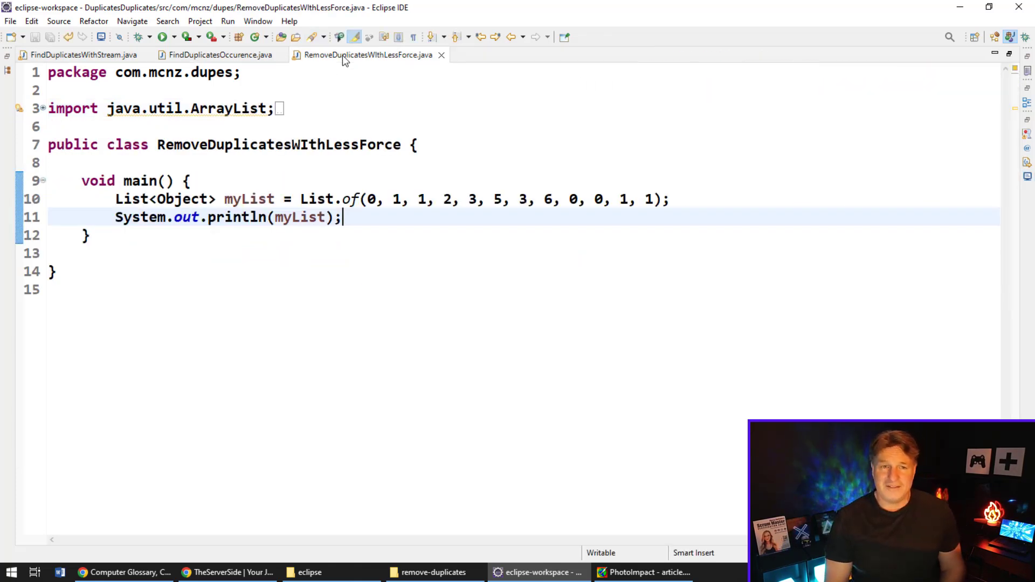
key("Return")
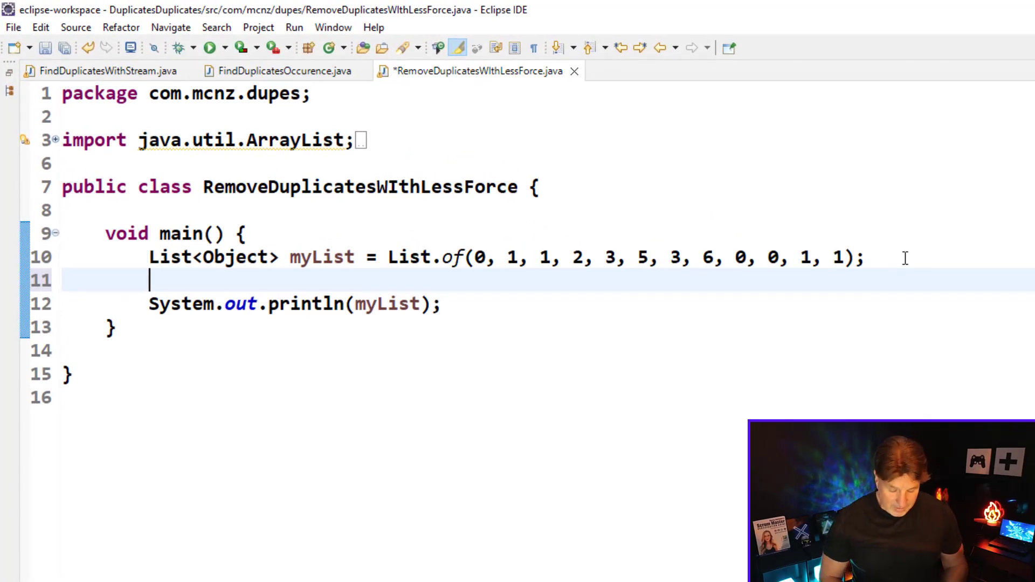
type("myList =")
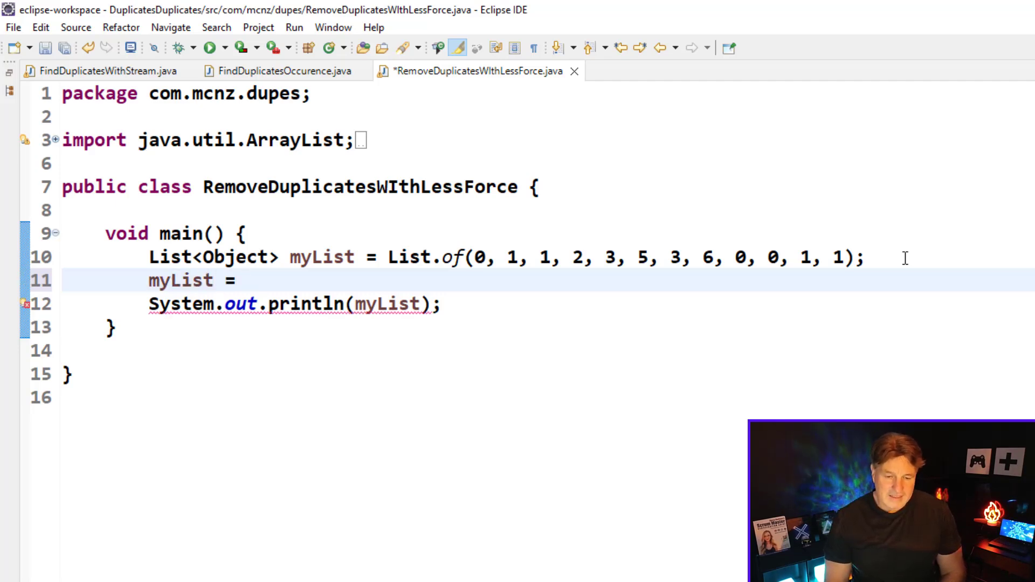
type("myList.stream(")
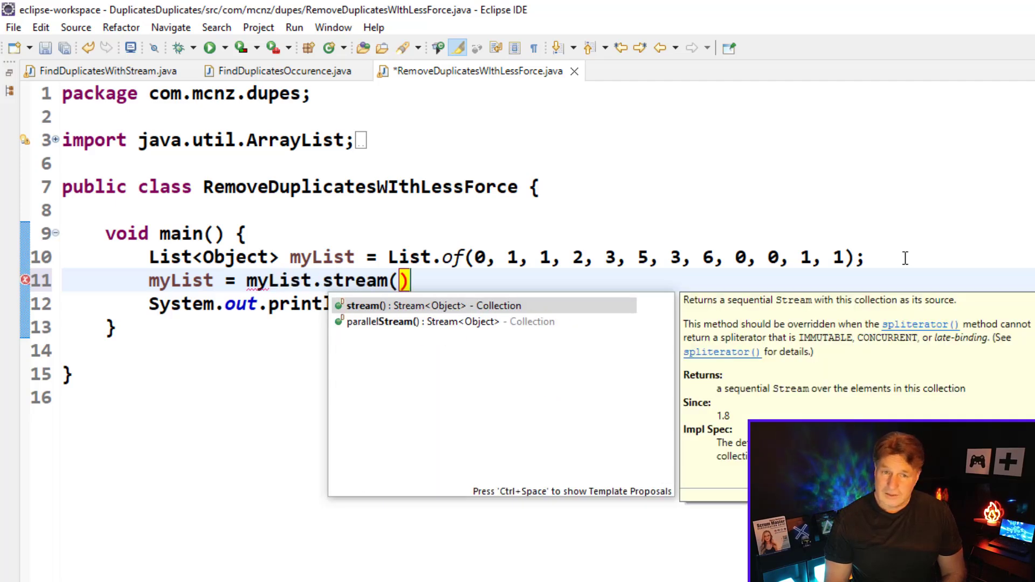
type(".")
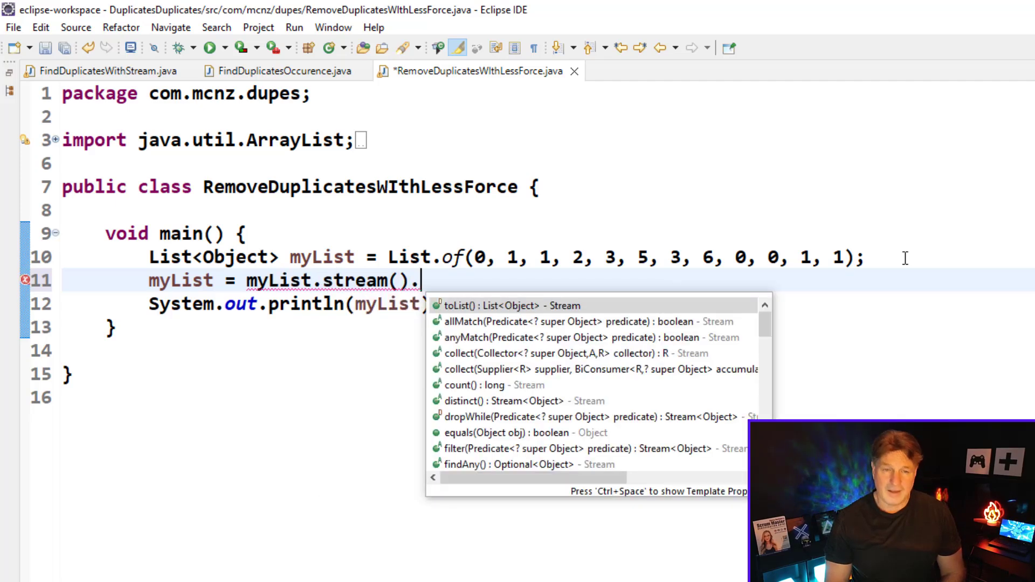
type("disti")
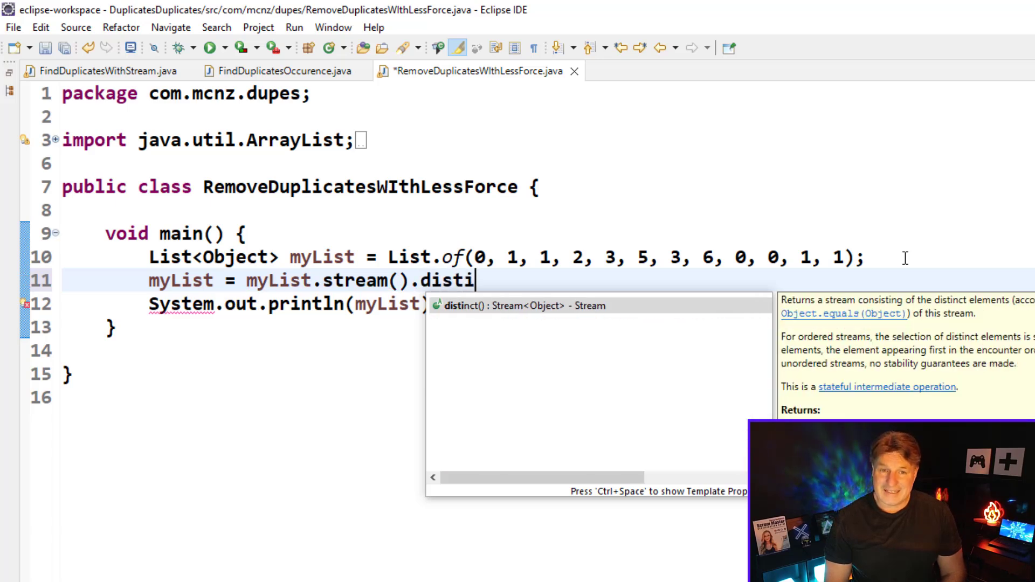
key("Return")
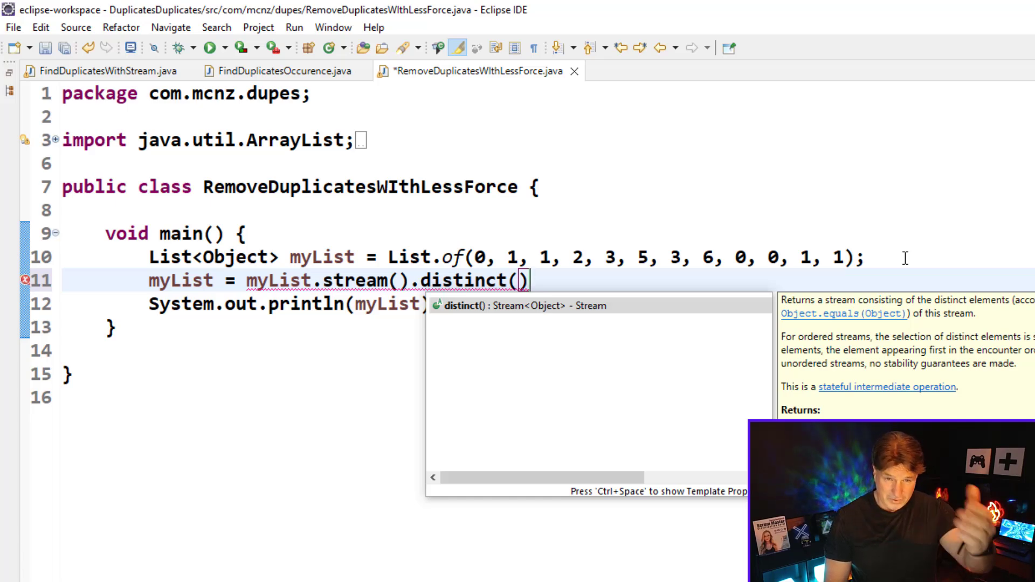
type(".")
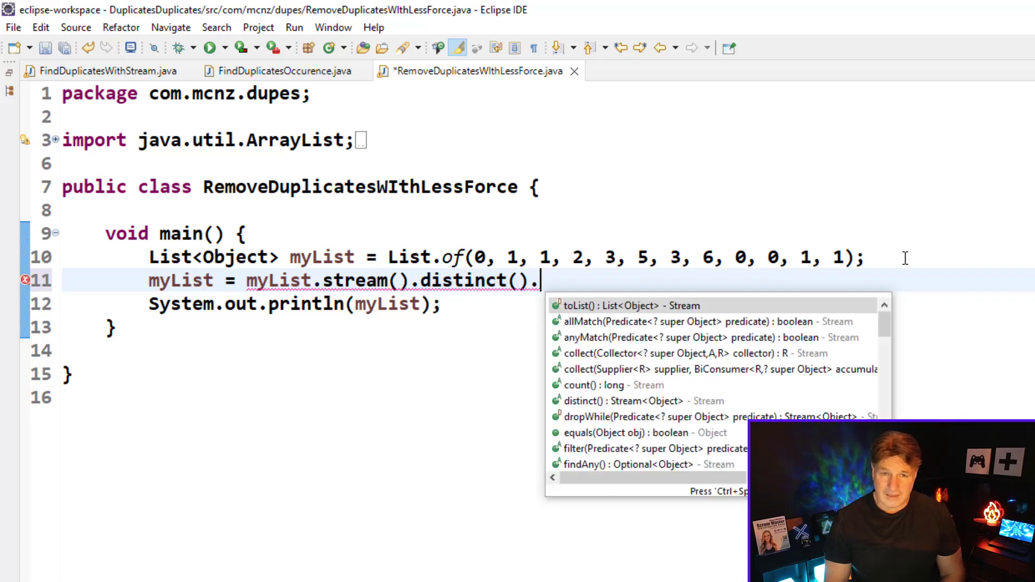
type("toList();")
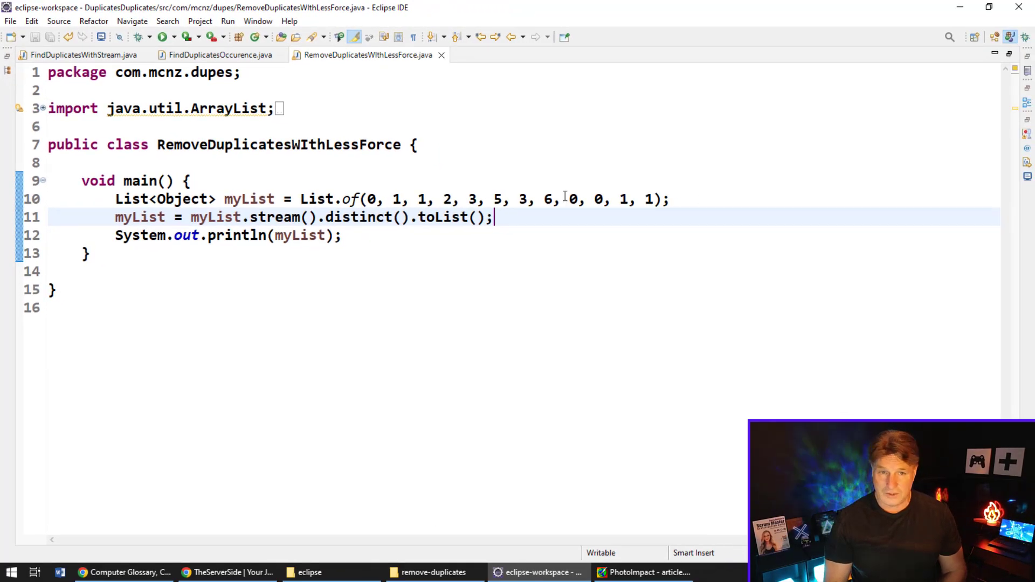
left_click(354, 236)
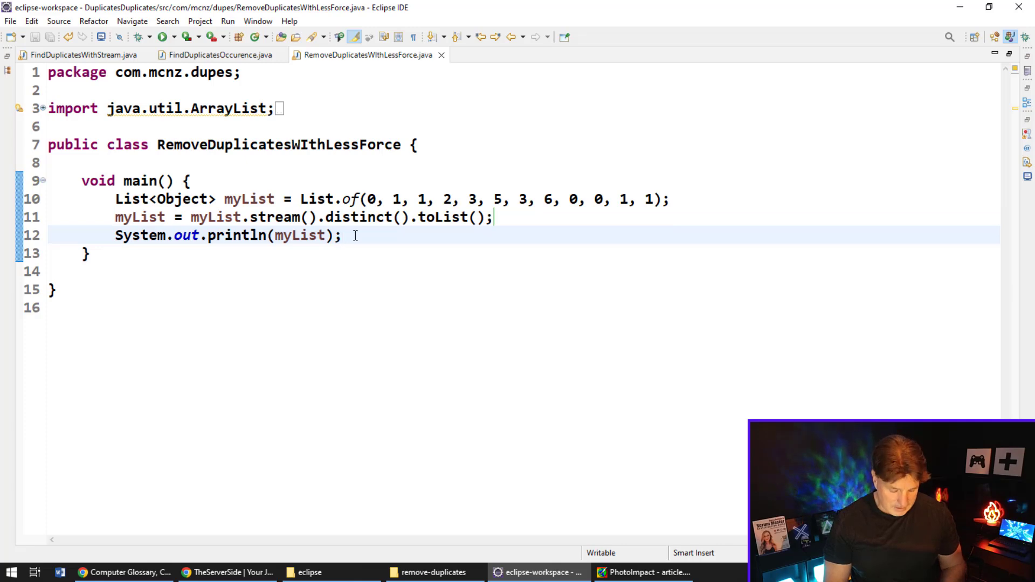